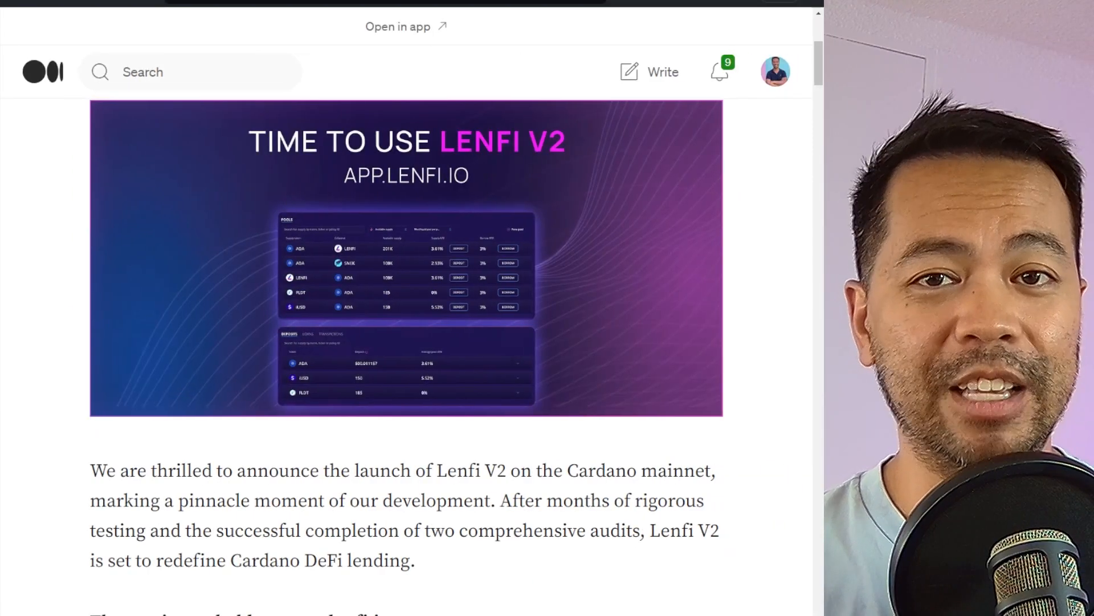
Read down the Lenfi V2 announcement from the banner through pool creation to Tokenized Debt Bonds.
scroll("down", 3)
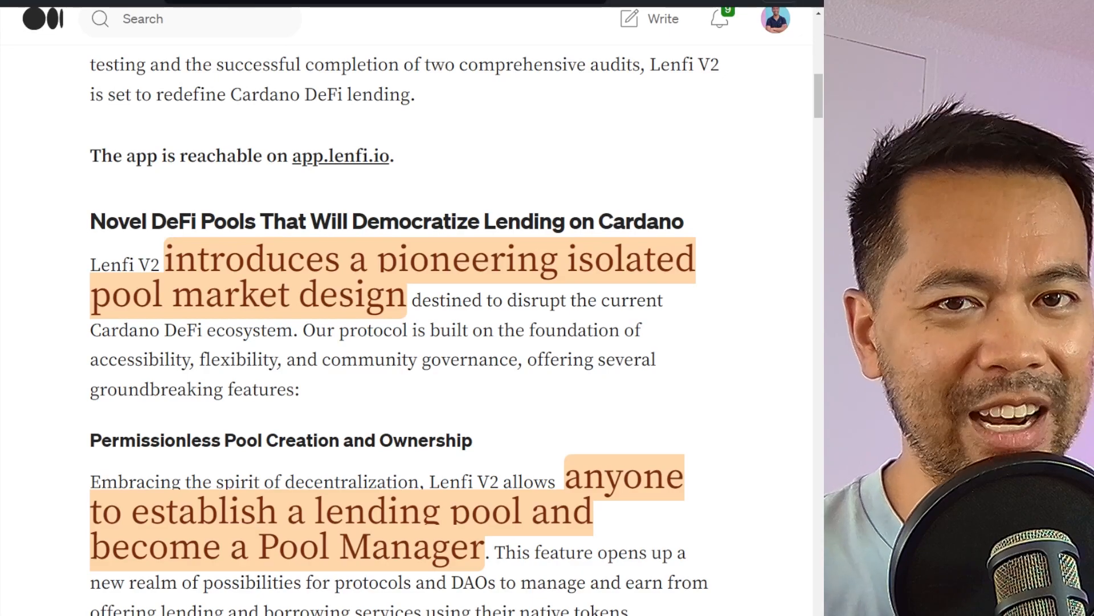
scroll("down", 3)
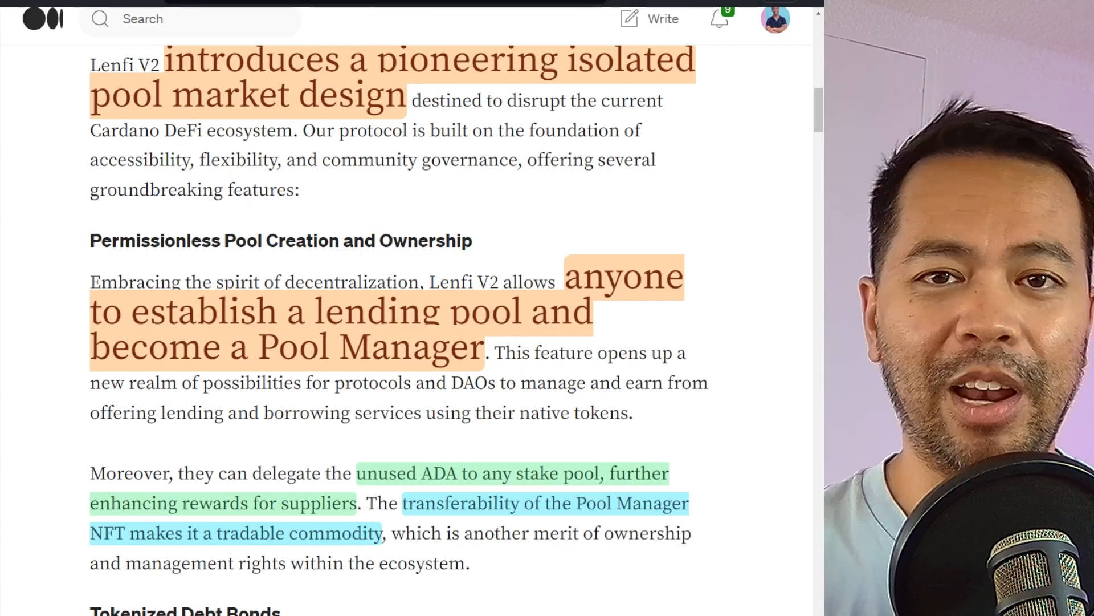
scroll("down", 3)
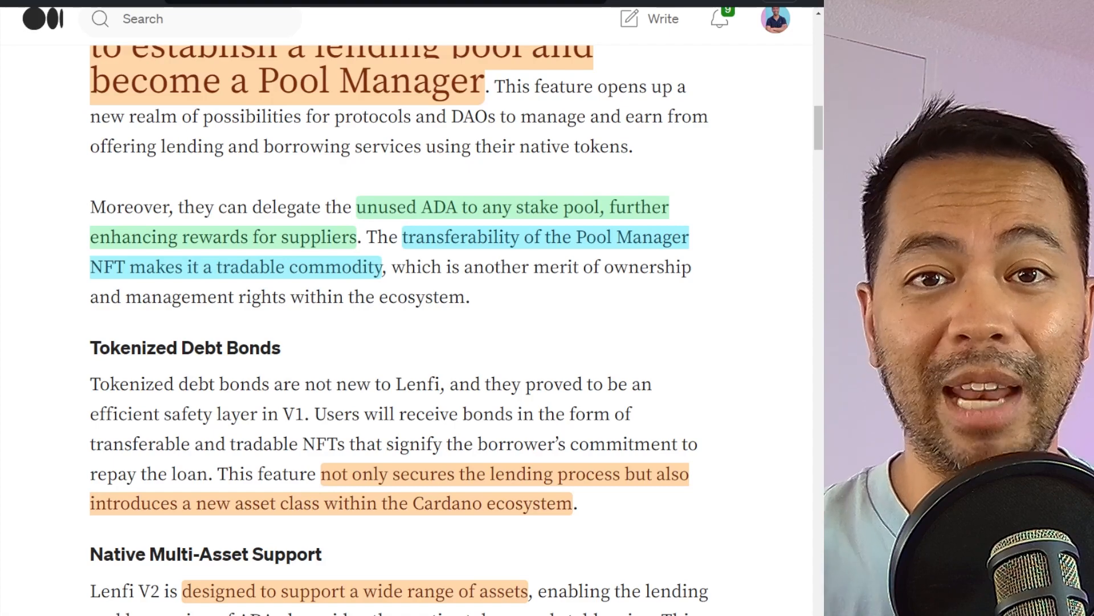
scroll("down", 3)
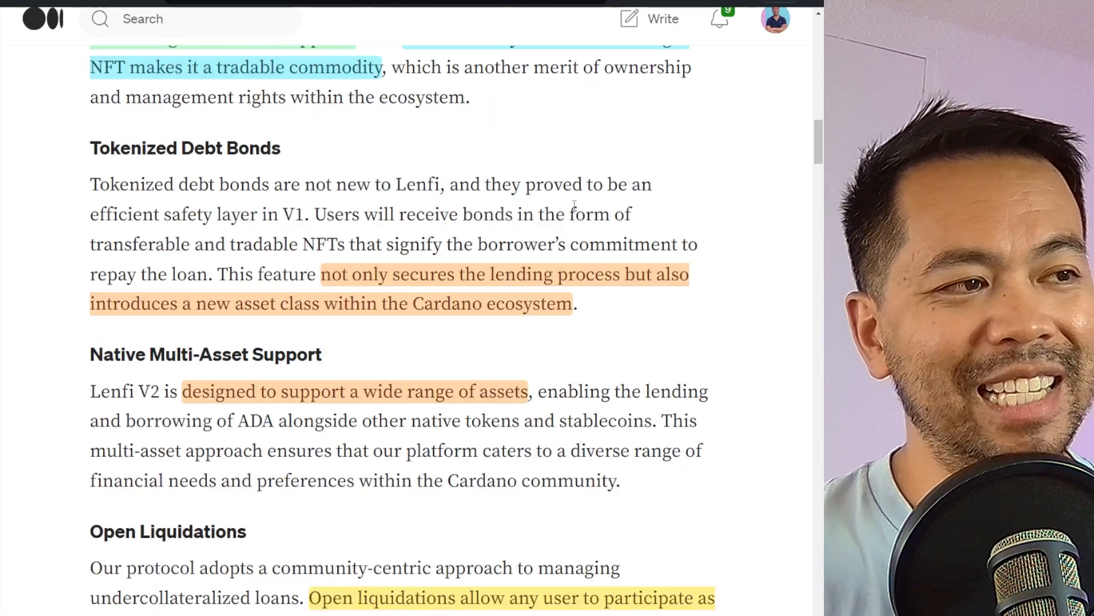
double_click(284, 214)
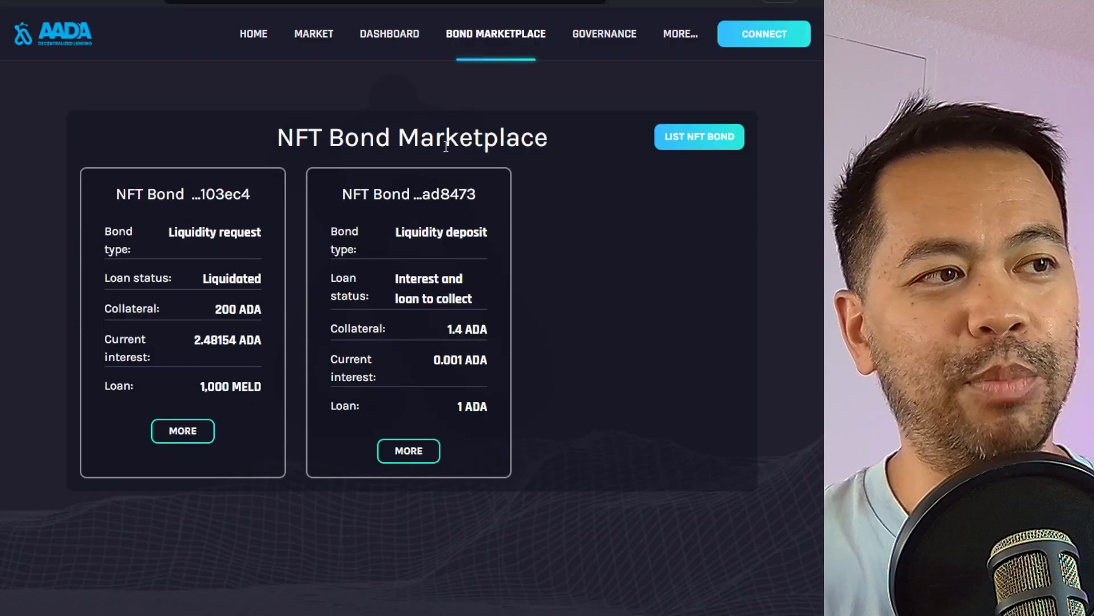
mouse_move(398, 166)
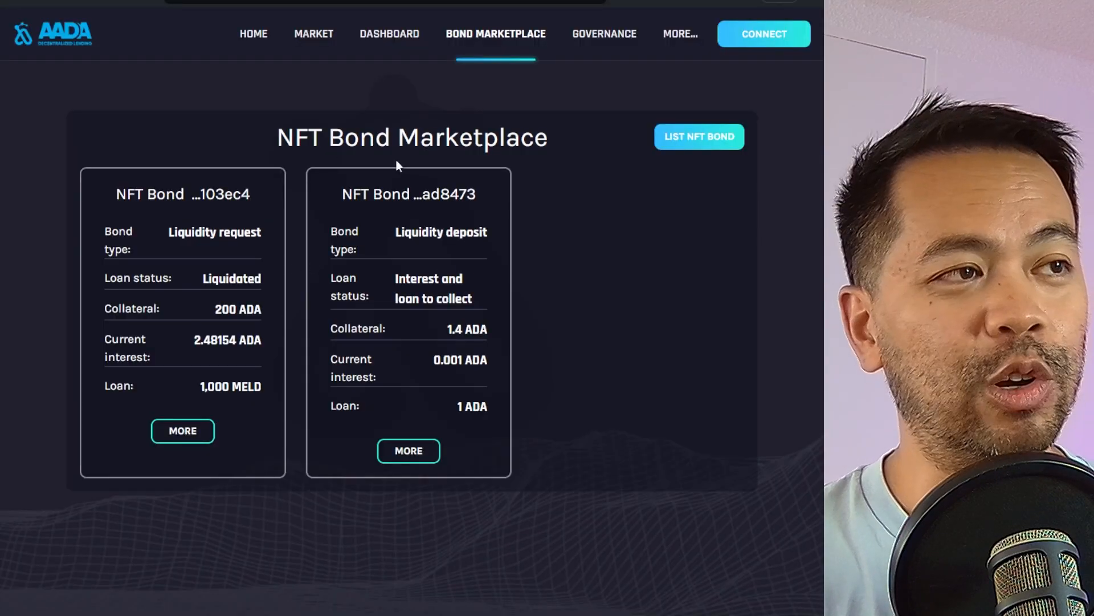
mouse_move(440, 158)
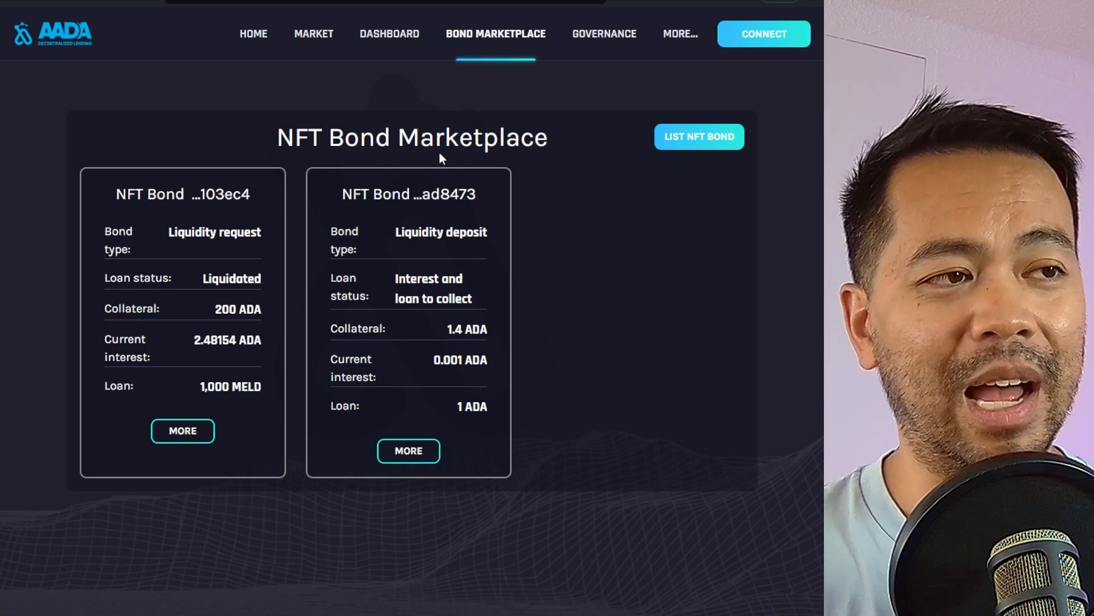
mouse_move(399, 123)
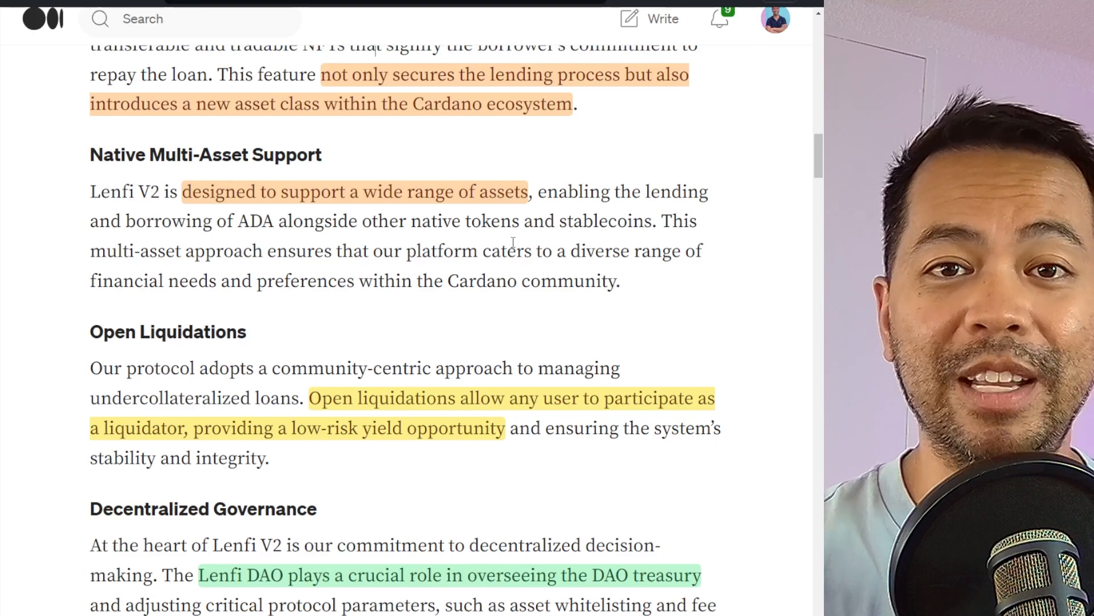
Read on through the Open Liquidations and Decentralized Governance sections.
scroll("down", 3)
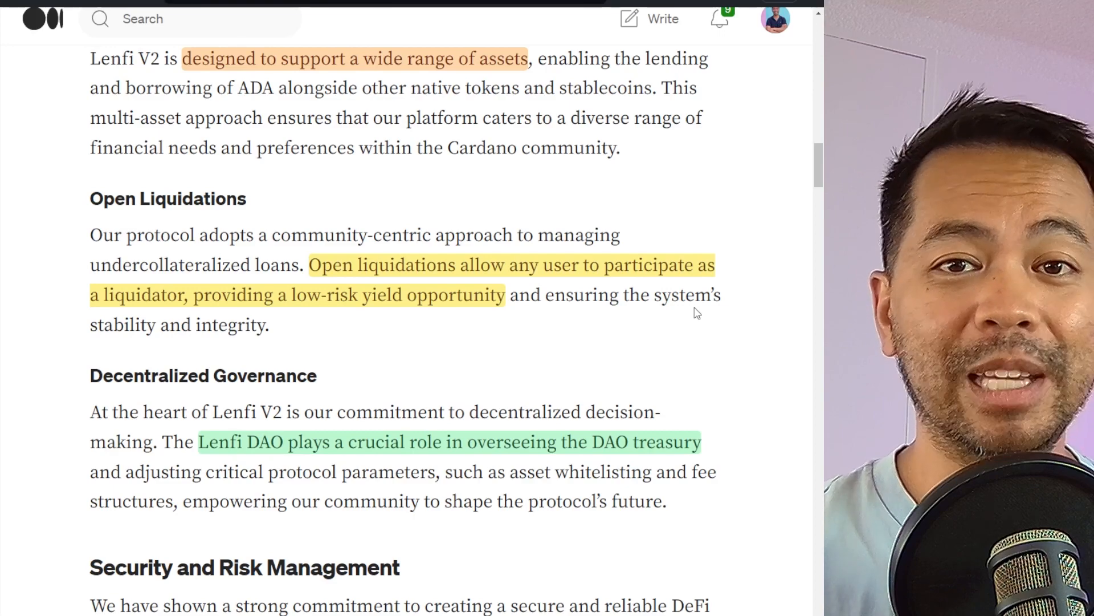
mouse_move(592, 179)
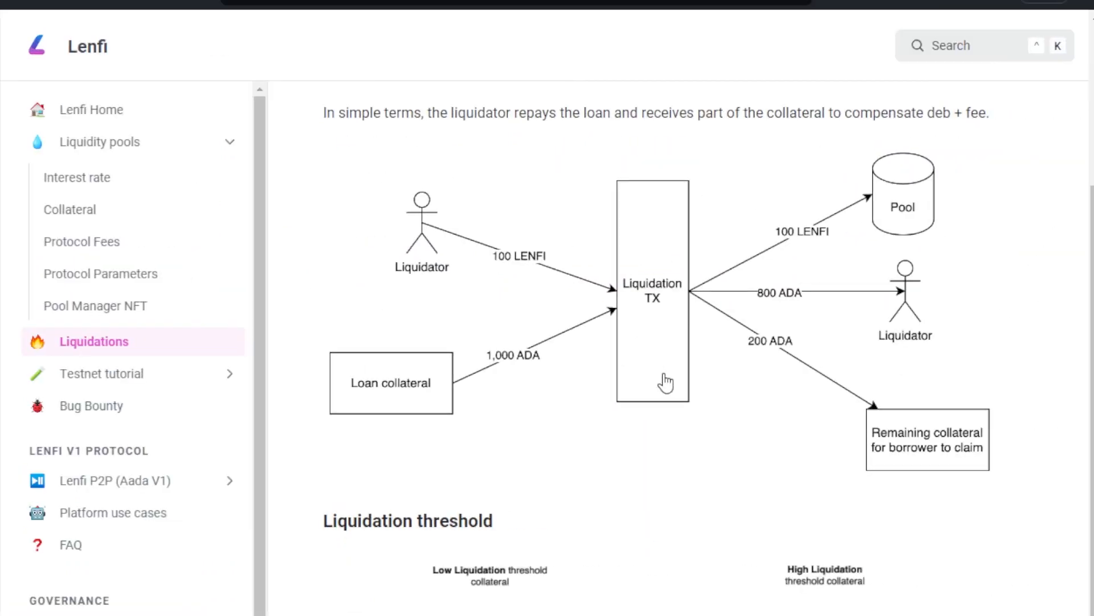
mouse_move(362, 131)
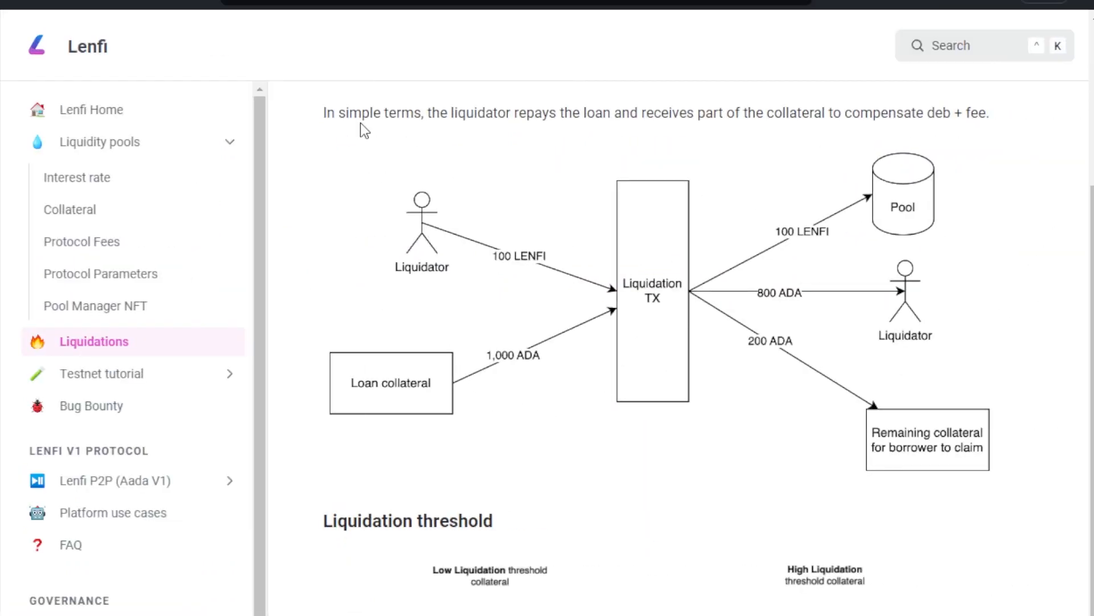
mouse_move(573, 129)
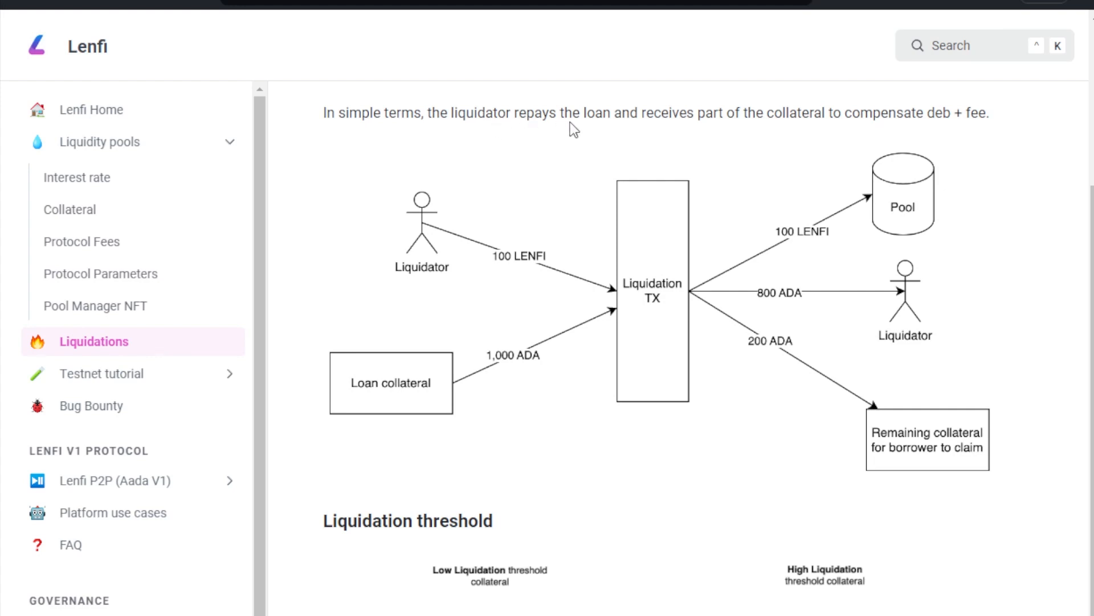
mouse_move(823, 143)
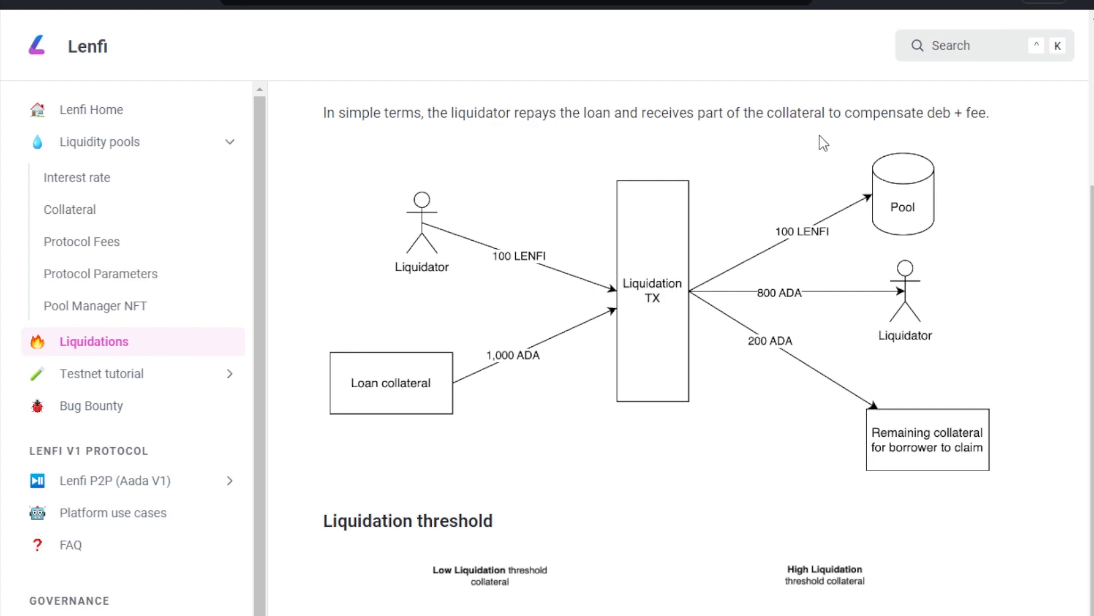
mouse_move(956, 132)
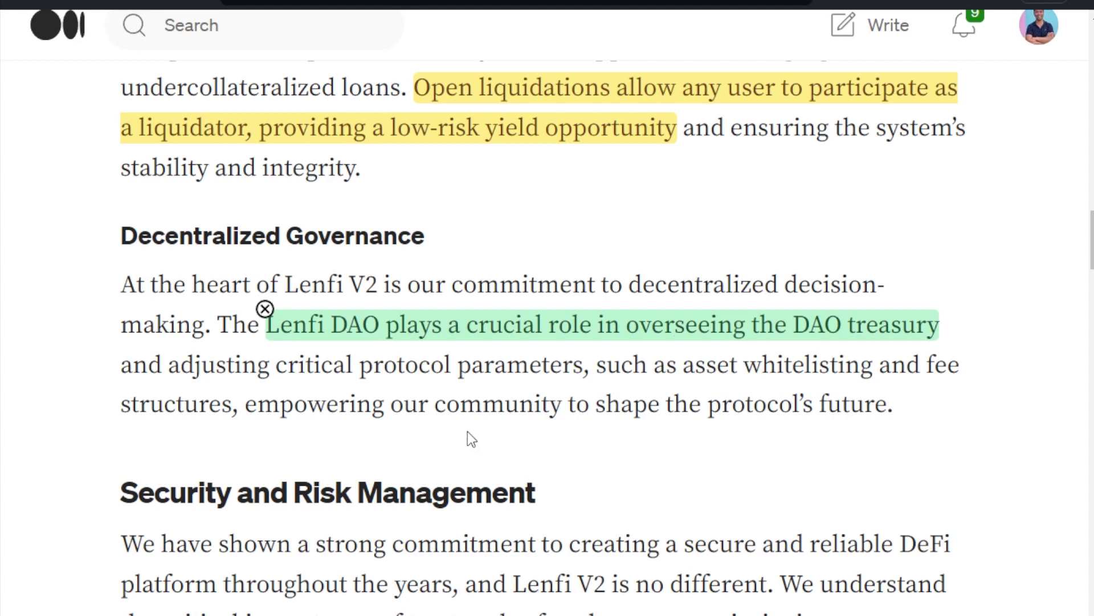
mouse_move(592, 391)
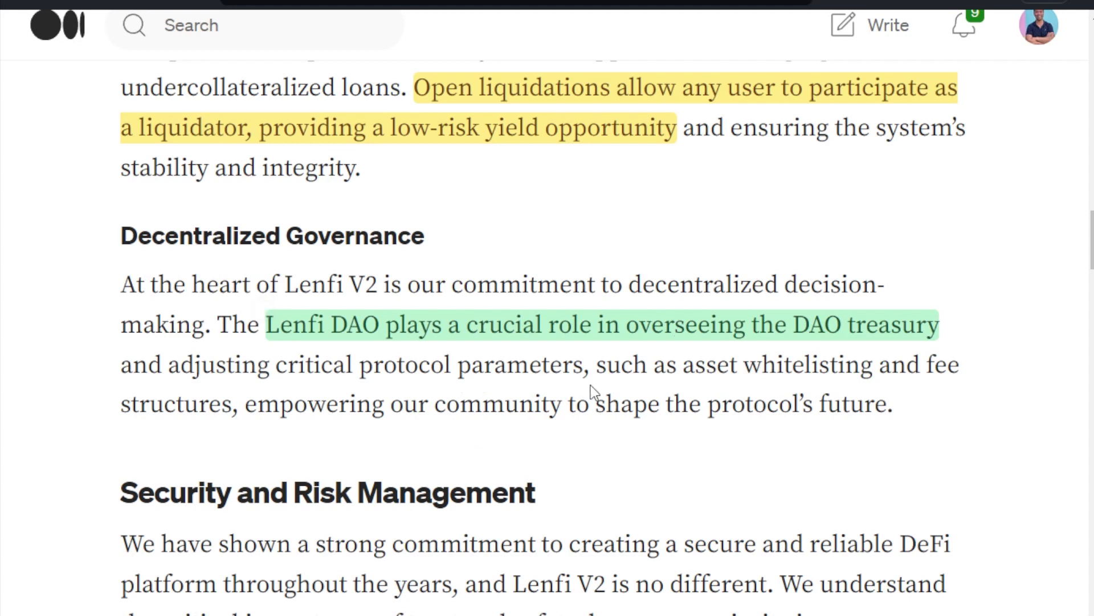
mouse_move(390, 441)
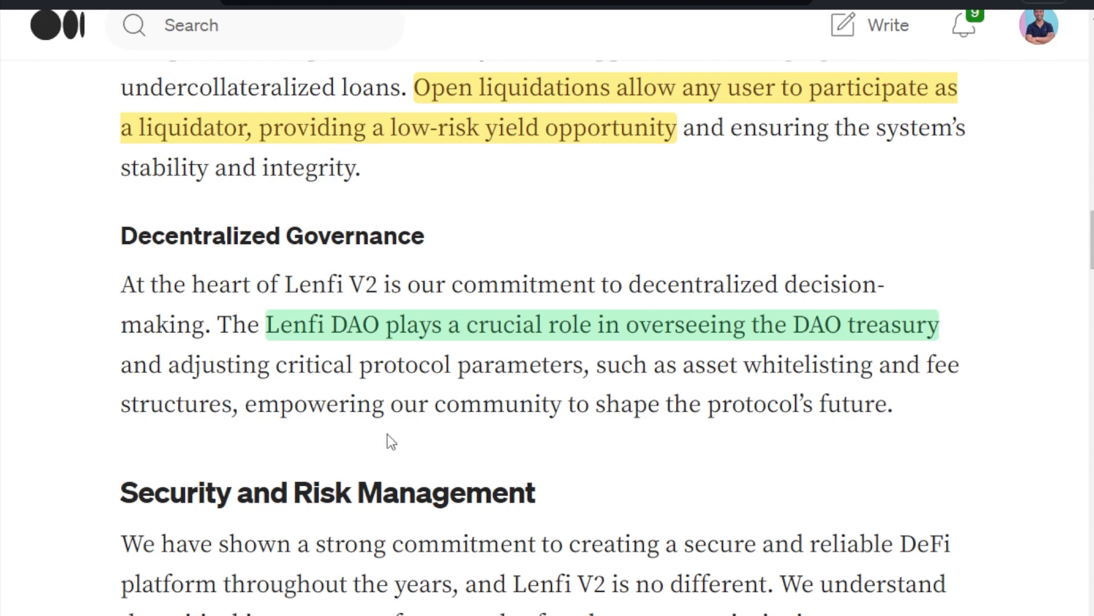
mouse_move(572, 462)
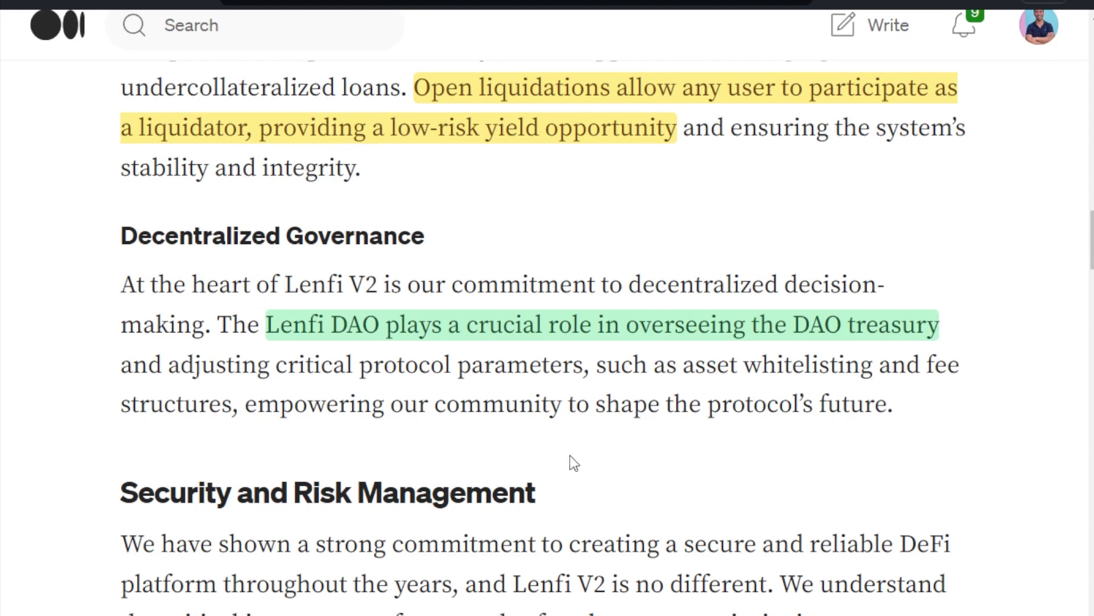
mouse_move(653, 417)
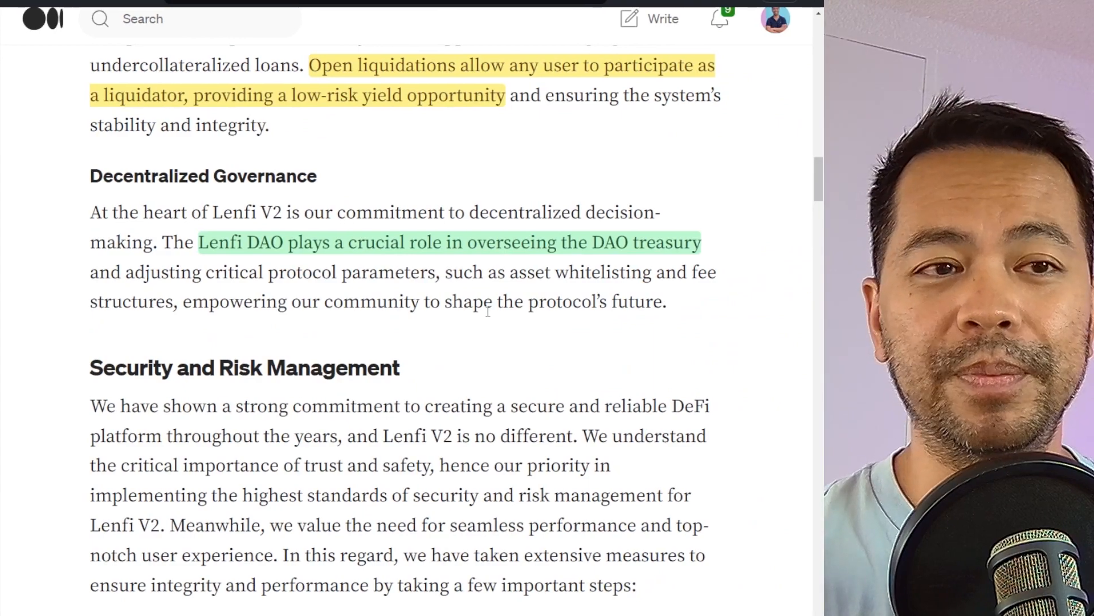
Read through Security and Risk Management, Auditing and Performance Optimization to Open Source and Bug Bounty.
scroll("down", 3)
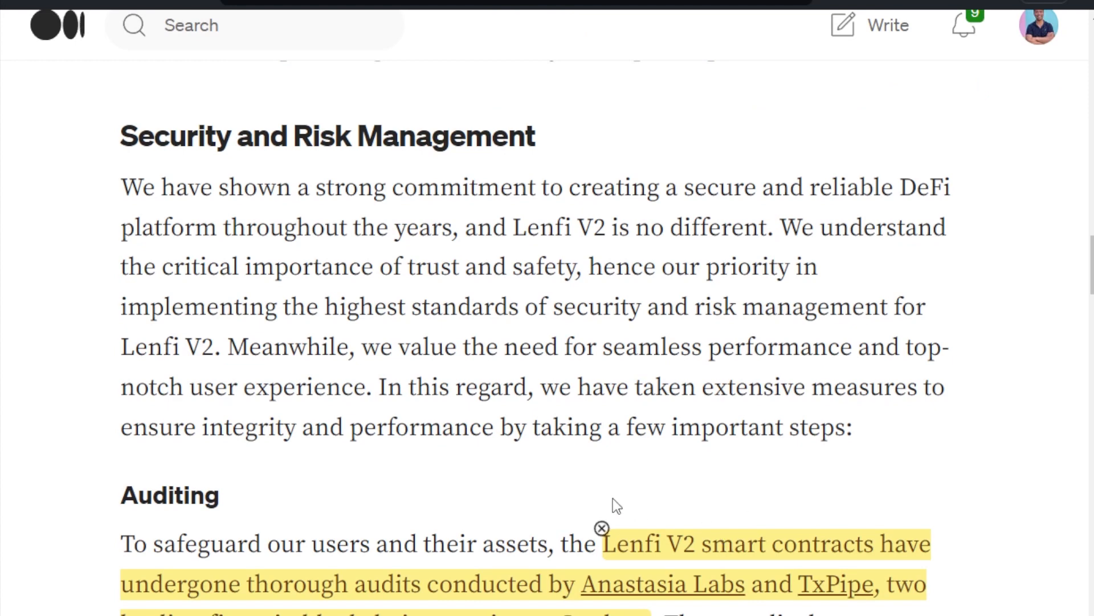
scroll("down", 3)
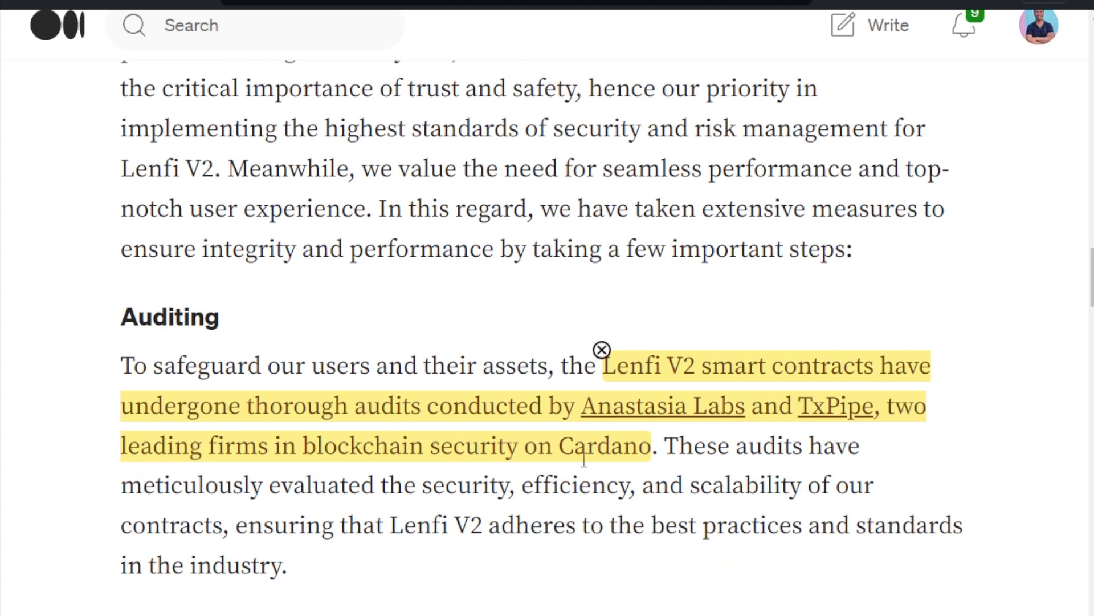
mouse_move(598, 447)
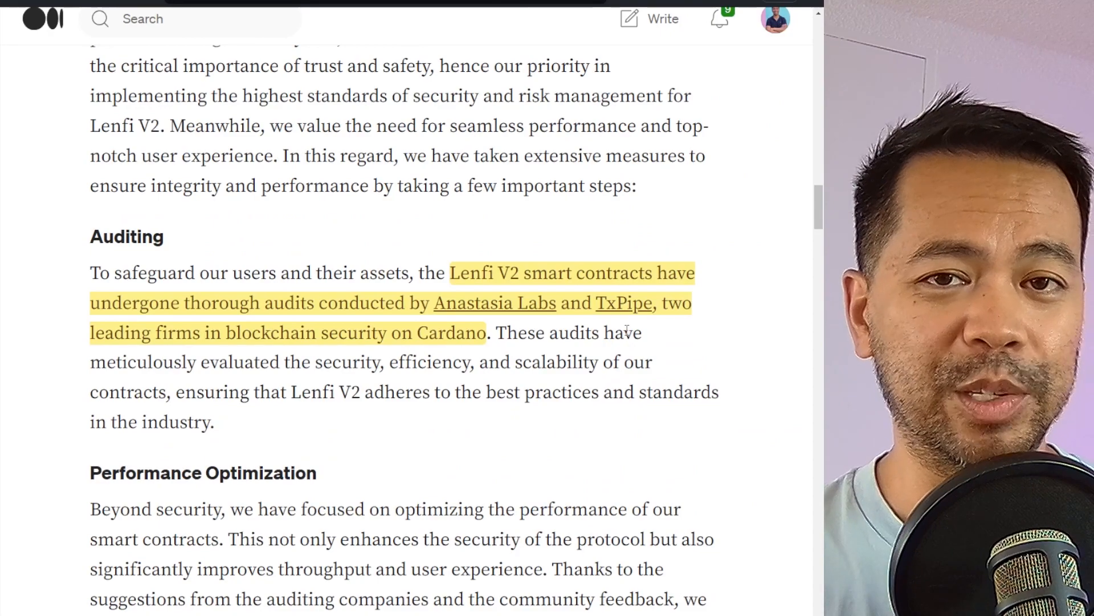
scroll("down", 3)
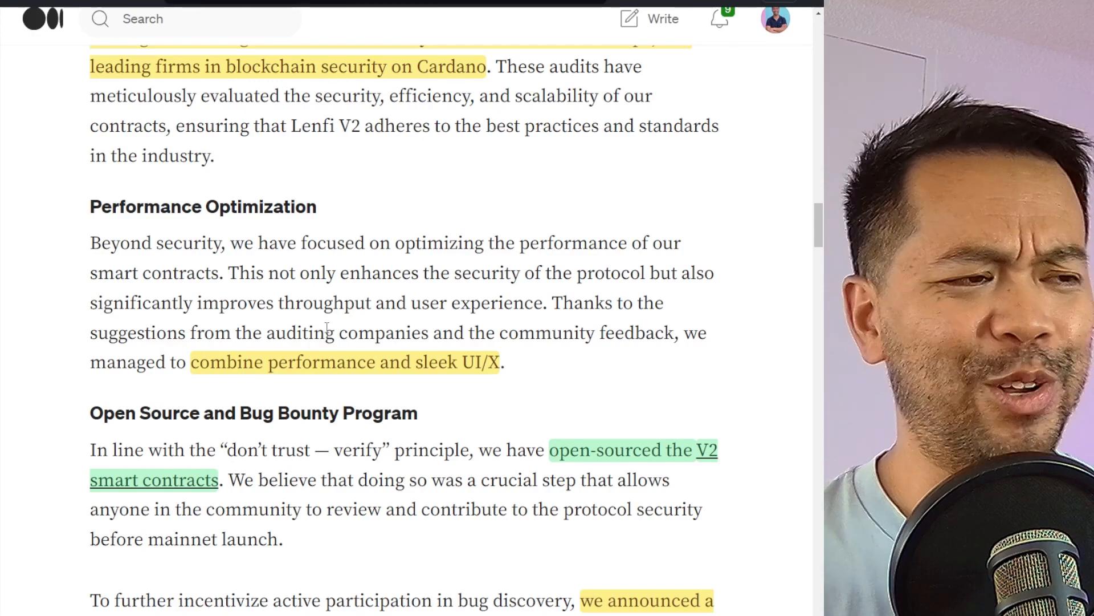
scroll("down", 3)
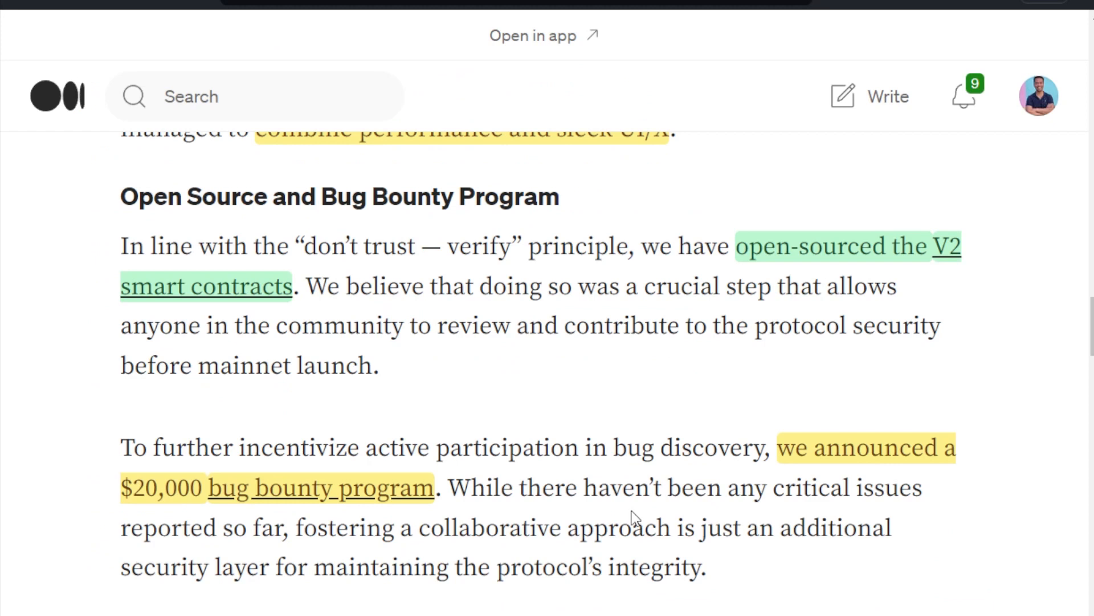
mouse_move(745, 334)
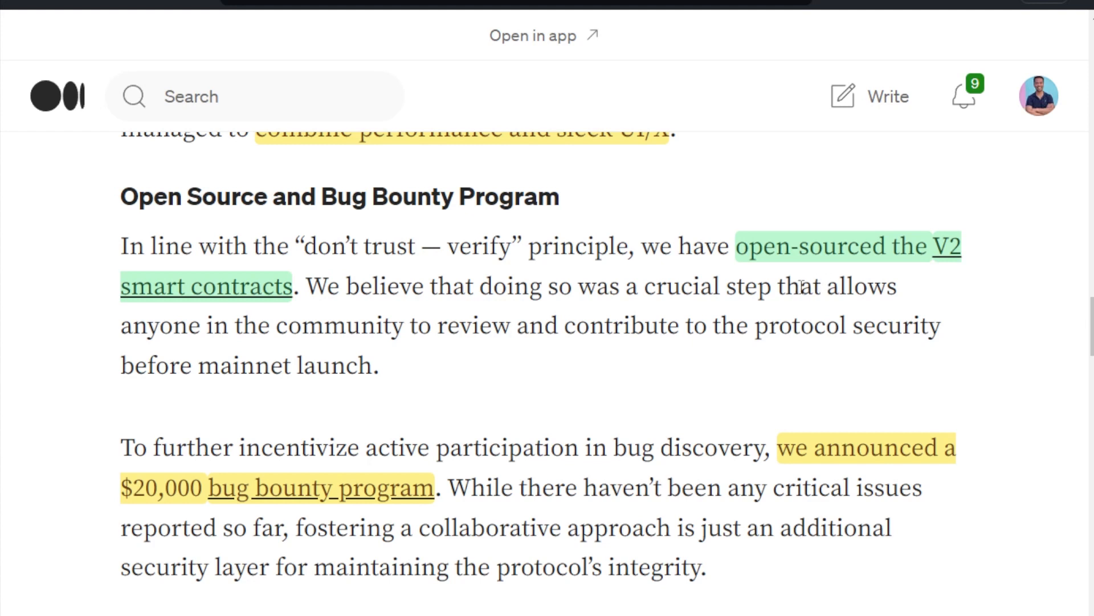
mouse_move(801, 287)
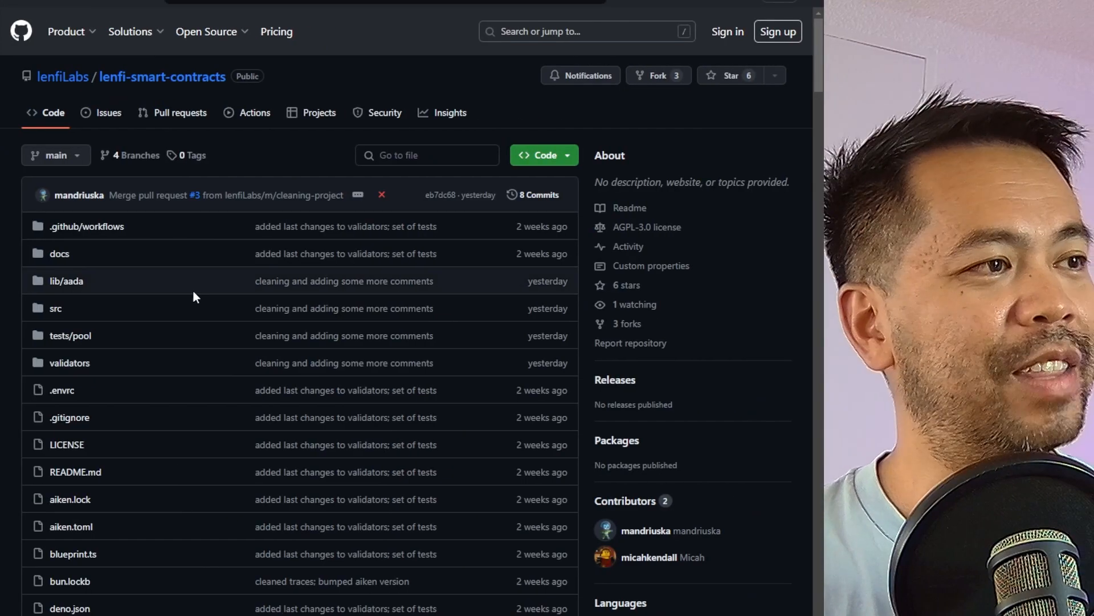
Browse the lenfi-smart-contracts README's Introduction and Terminology sections and back up.
scroll("down", 3)
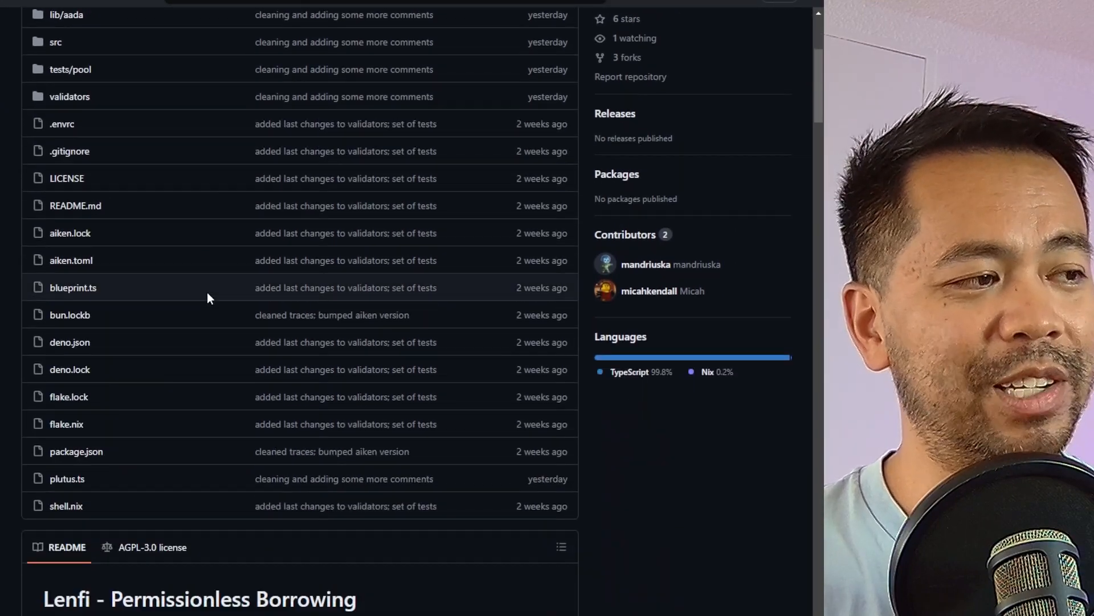
scroll("down", 3)
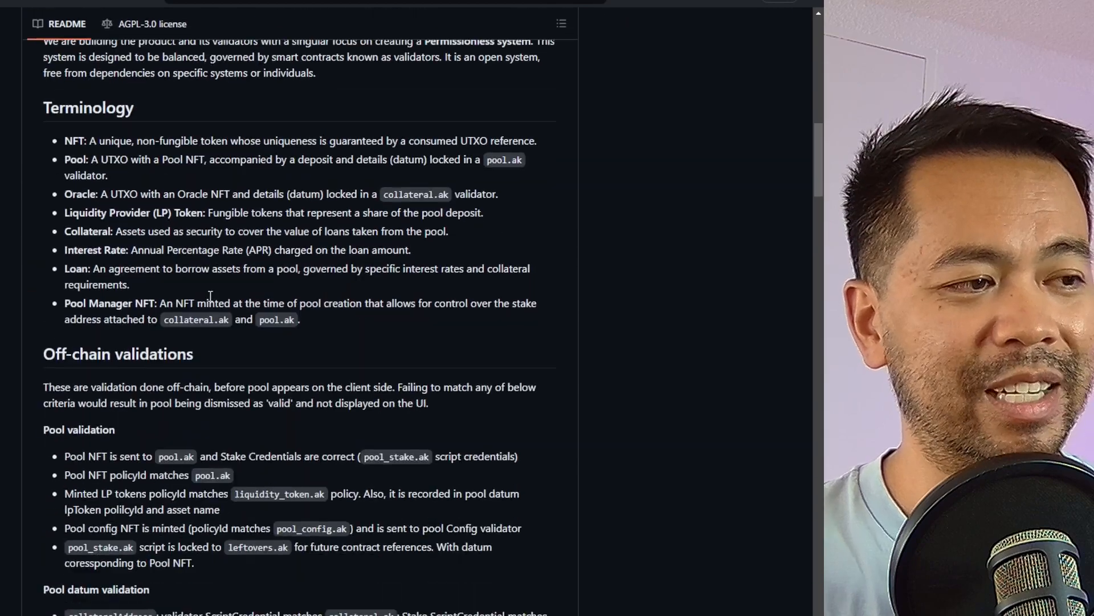
scroll("up", 3)
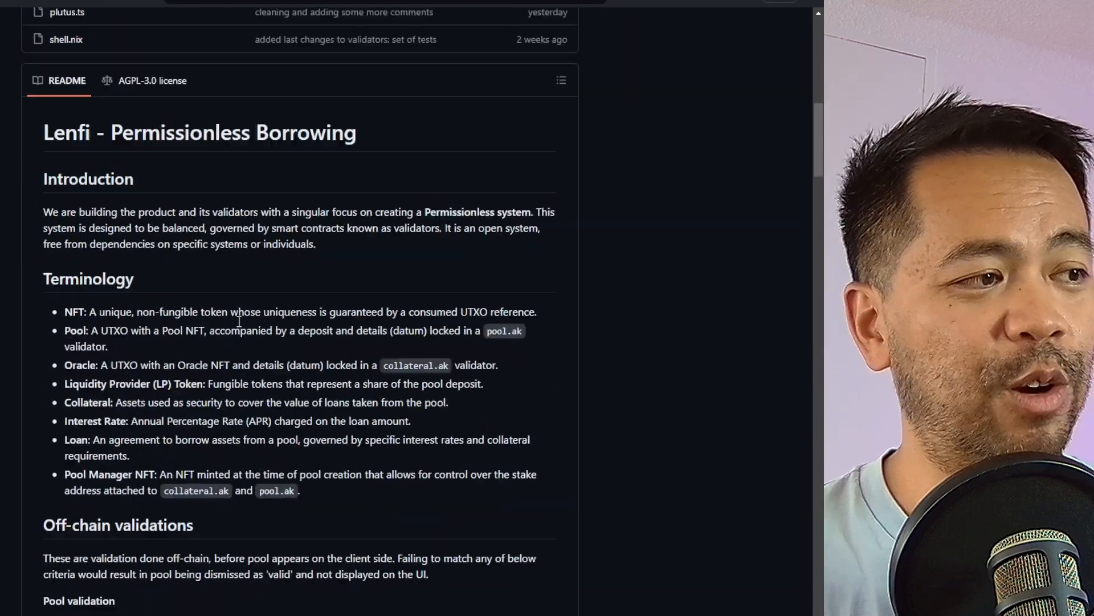
scroll("up", 3)
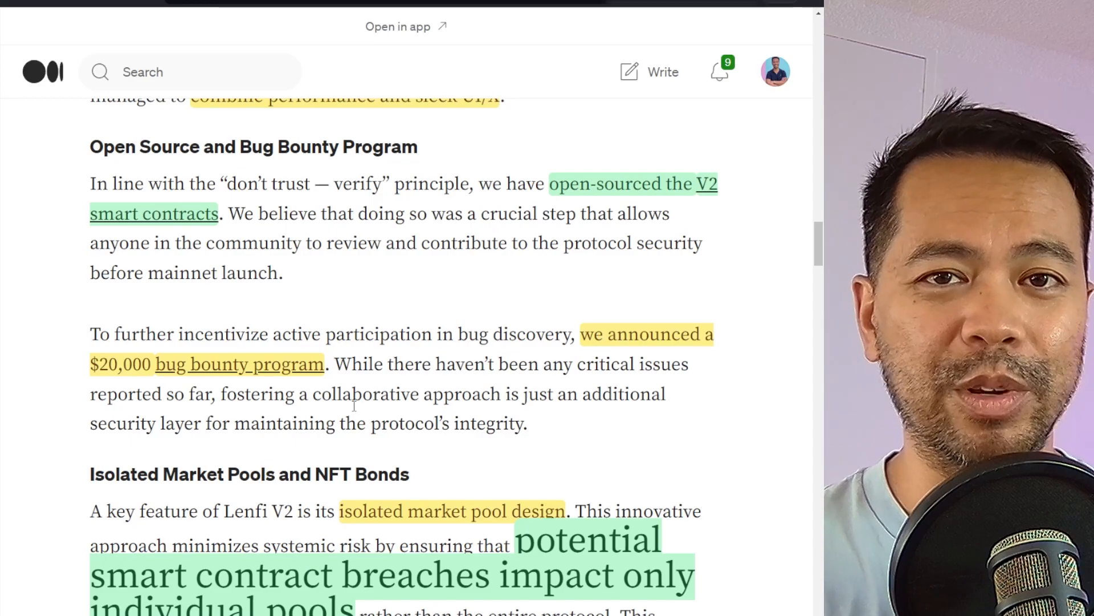
Read through Isolated Market Pools and NFT Bonds to the Mainnet Launch Details and User Guide heading.
scroll("down", 3)
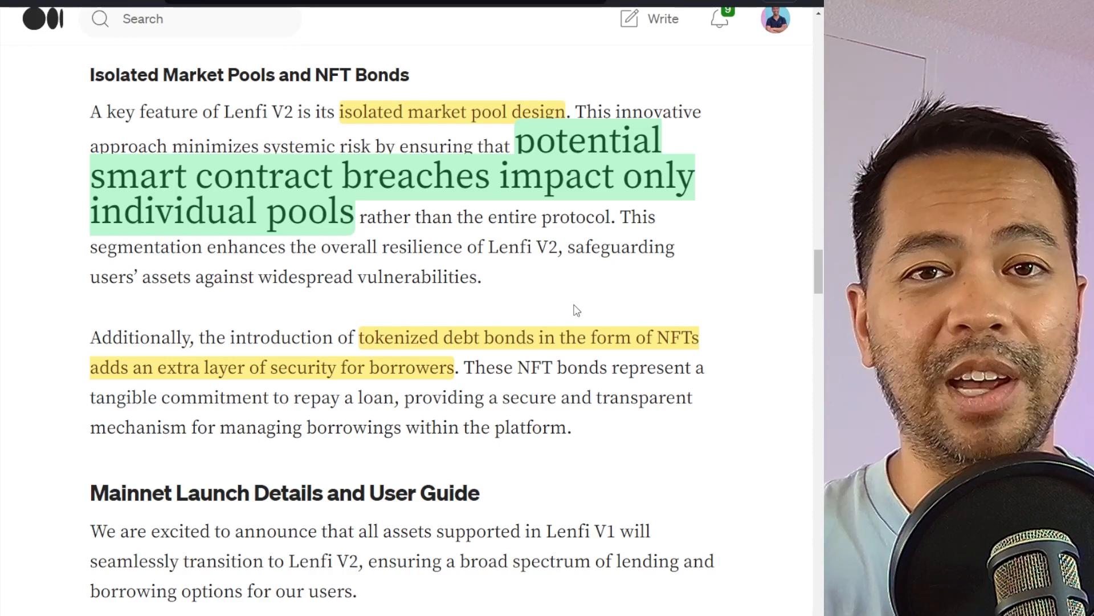
scroll("down", 3)
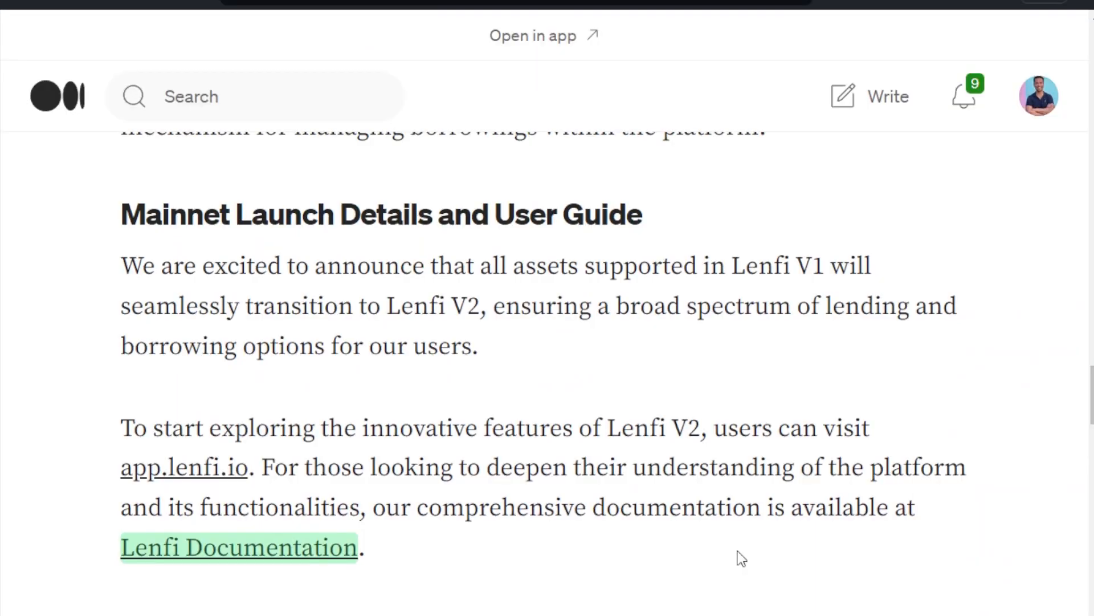
mouse_move(361, 545)
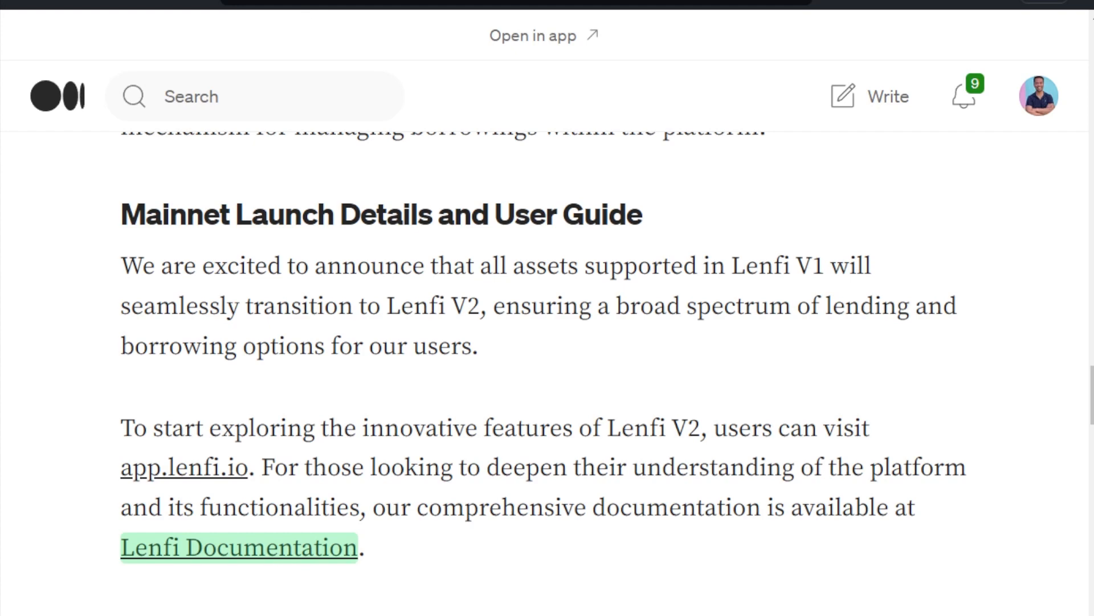
Show the Interest rate documentation page under Liquidity pools with its calculation formulas and code.
left_click(239, 547)
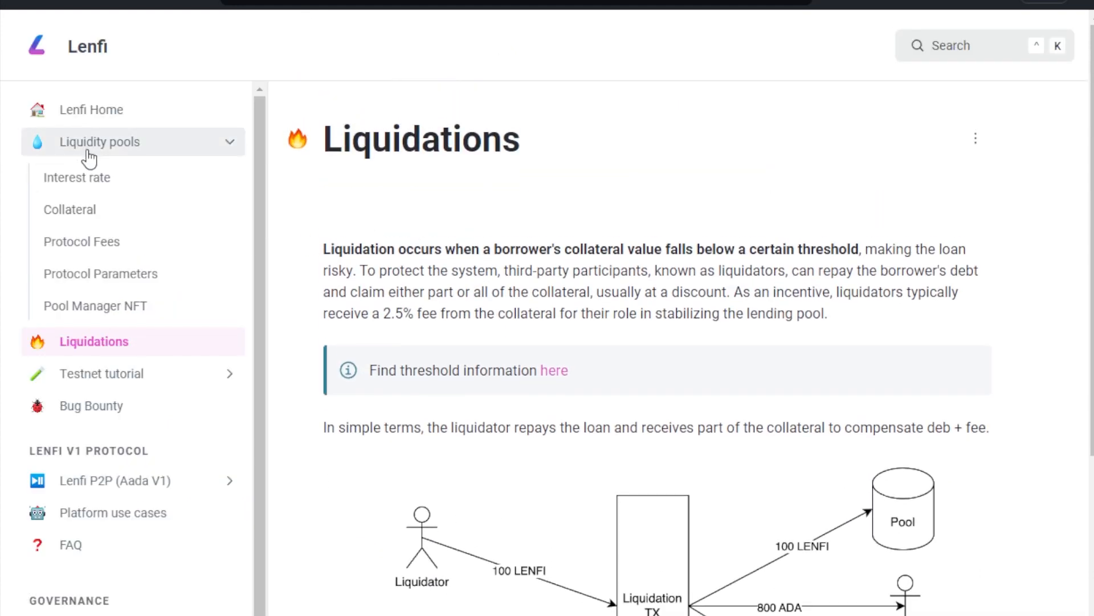
left_click(78, 177)
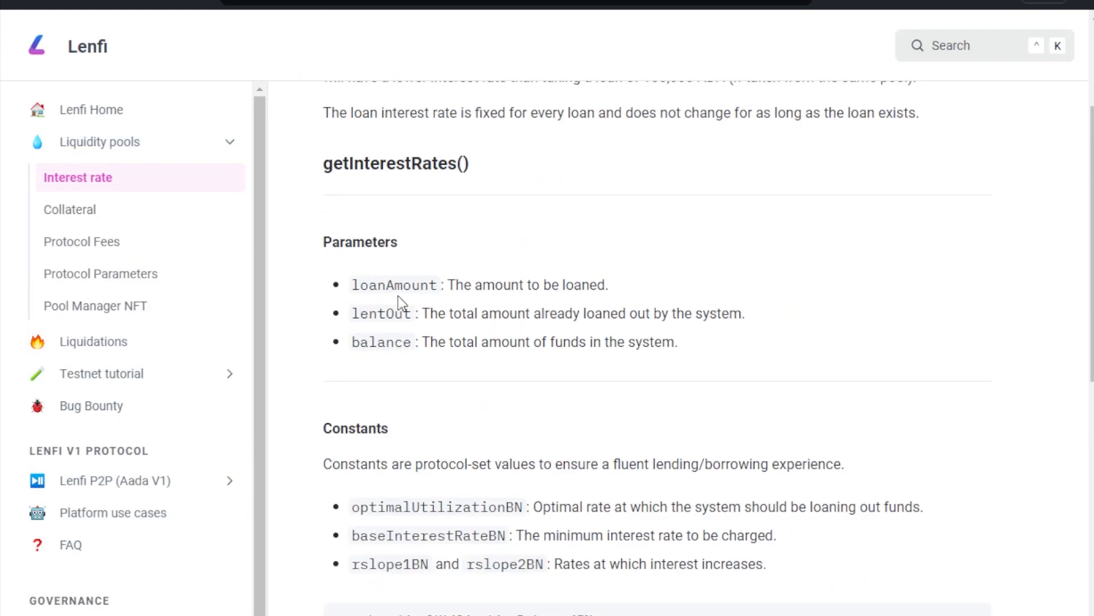
scroll("down", 3)
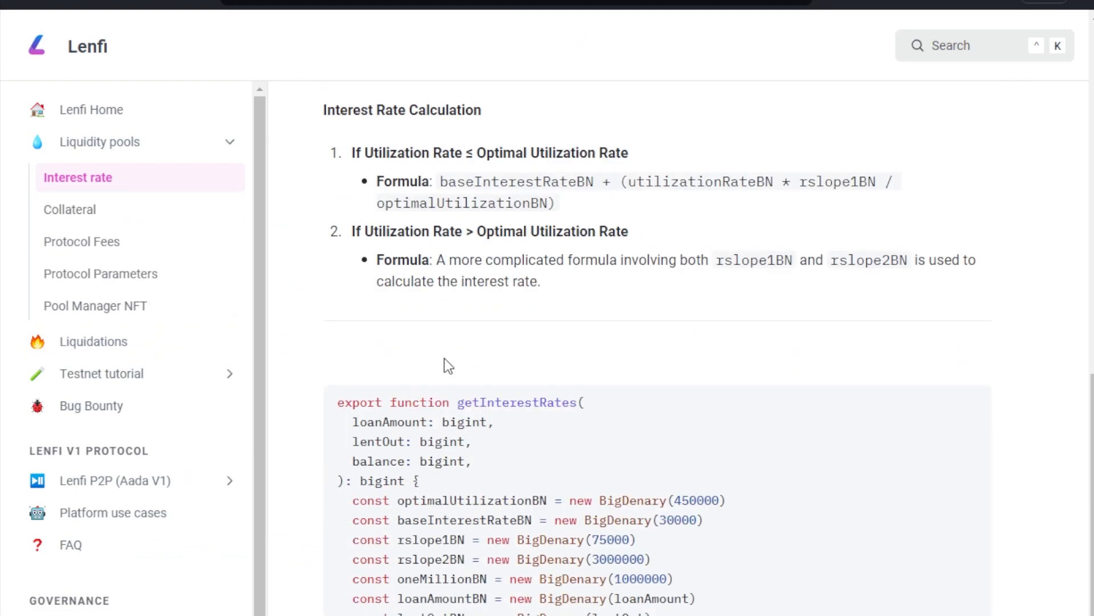
scroll("down", 3)
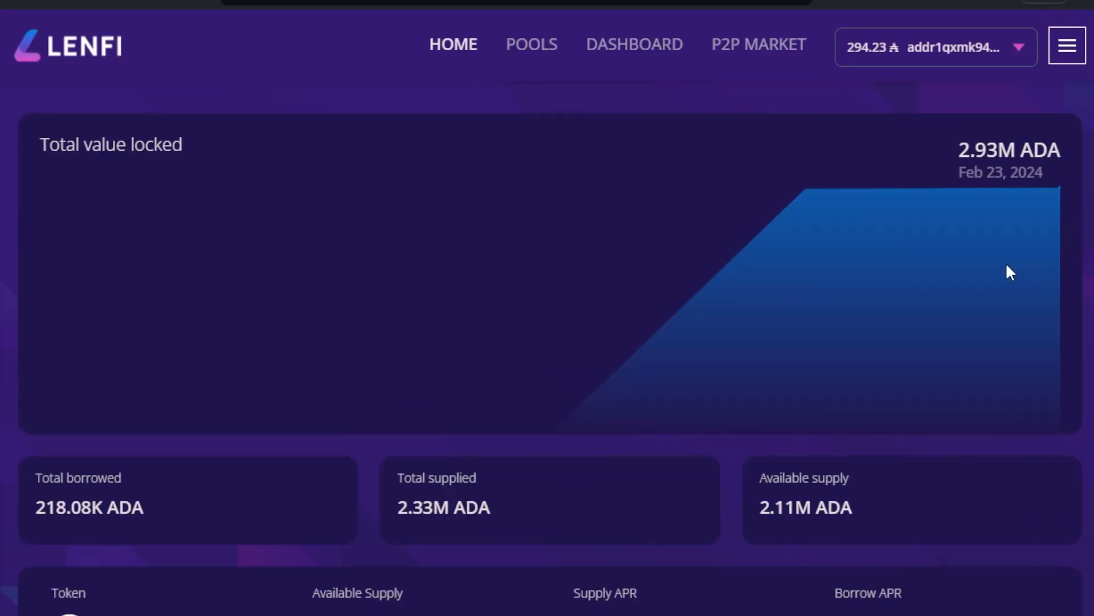
mouse_move(796, 204)
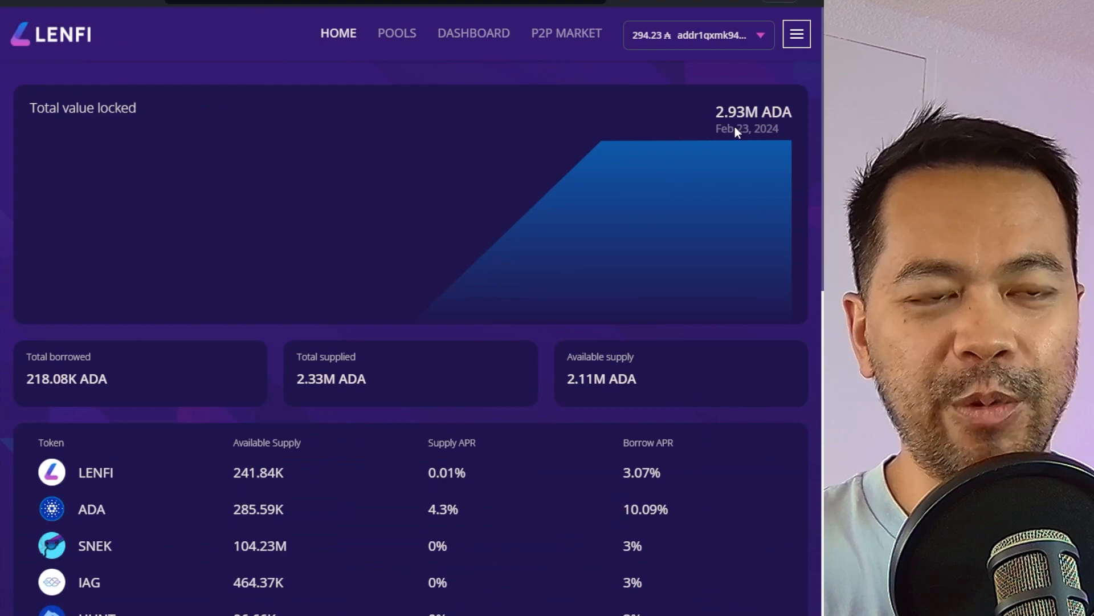
Review the home token list with available supply, supply APR and borrow APR, returning to the top.
scroll("down", 3)
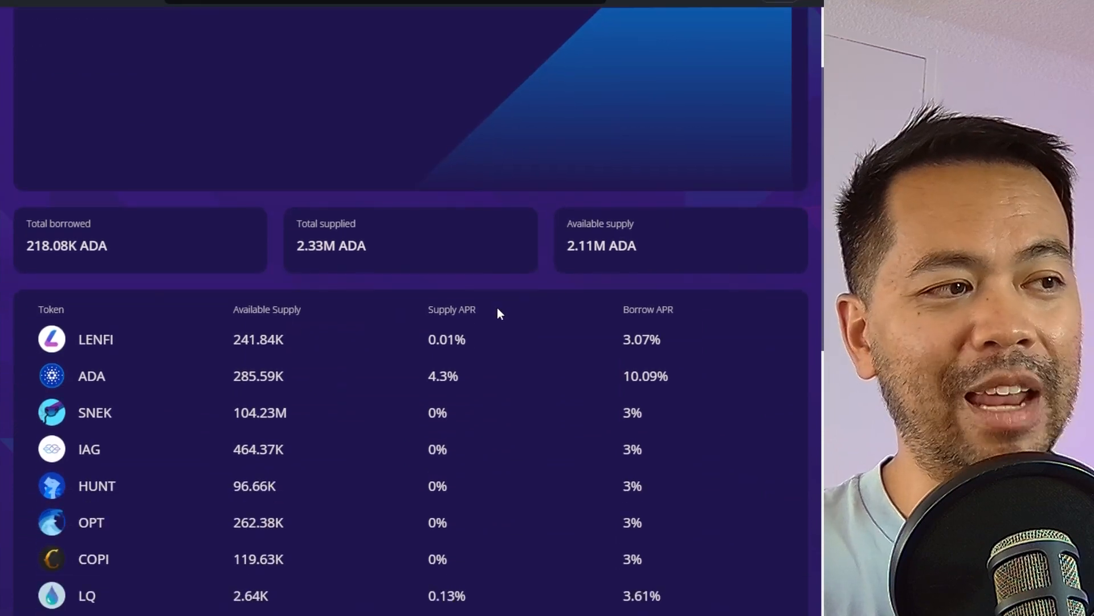
scroll("down", 3)
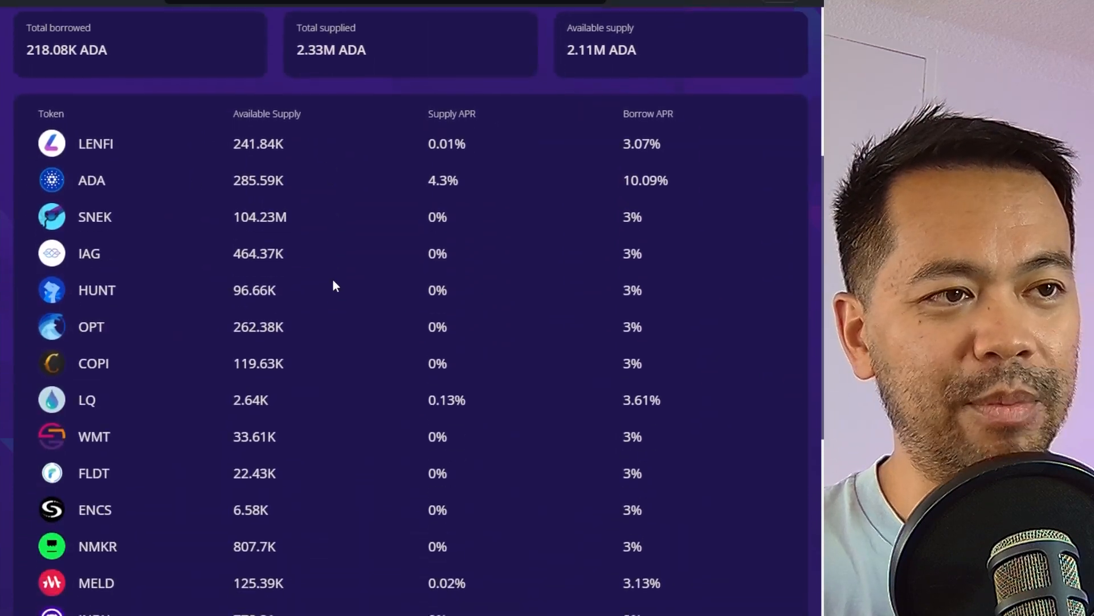
scroll("down", 3)
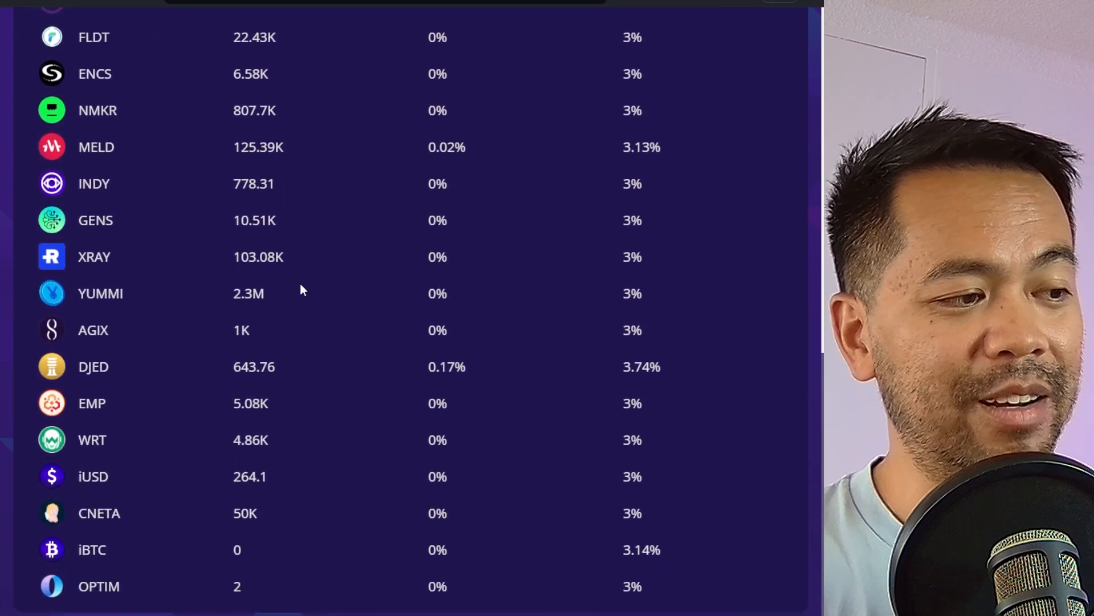
scroll("up", 3)
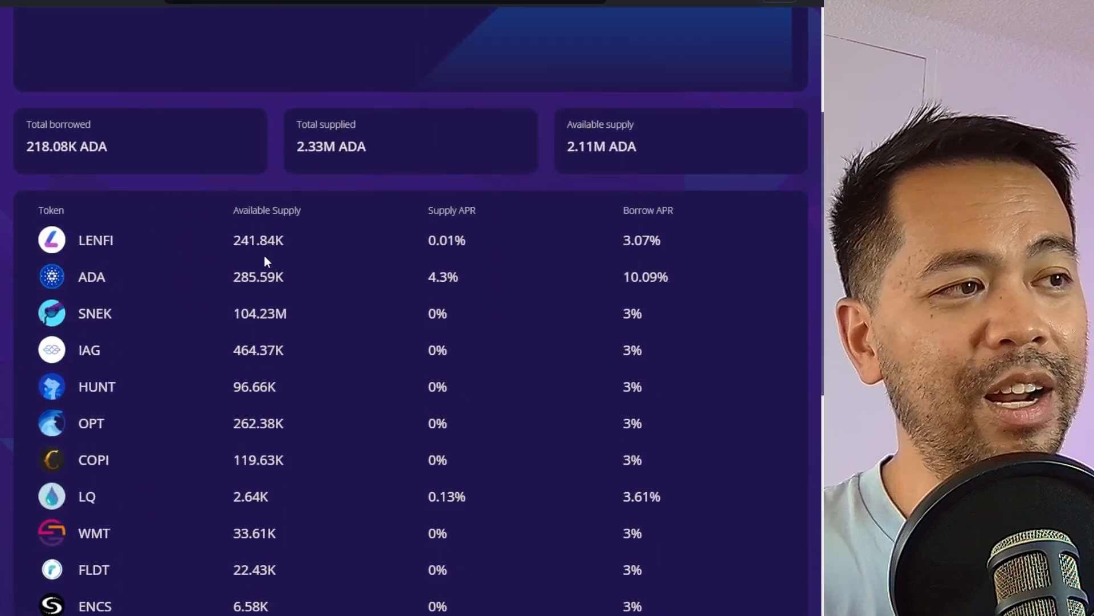
mouse_move(335, 249)
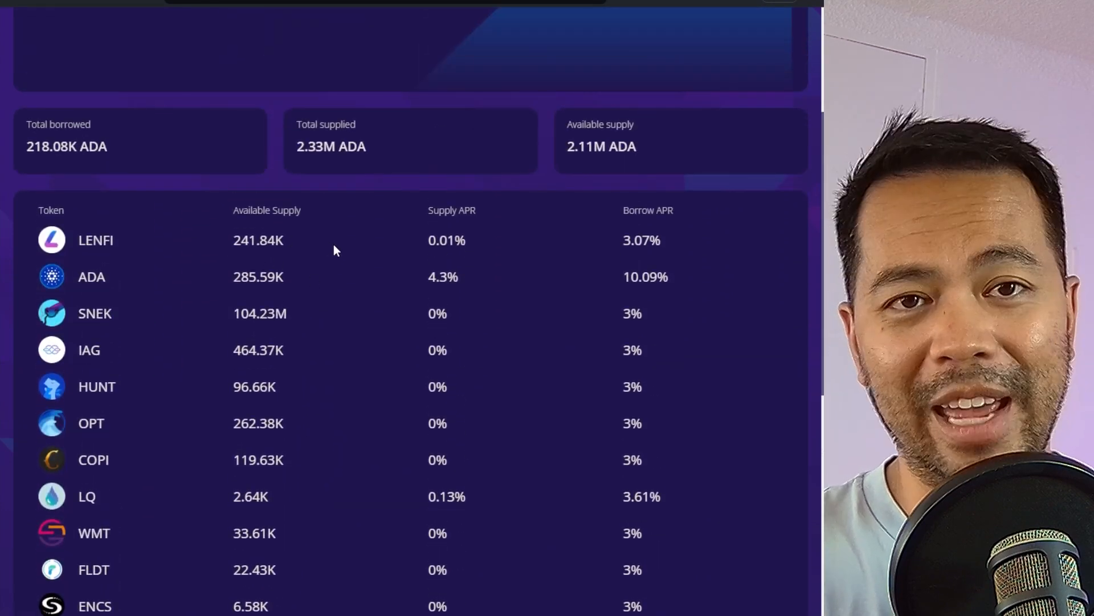
scroll("up", 3)
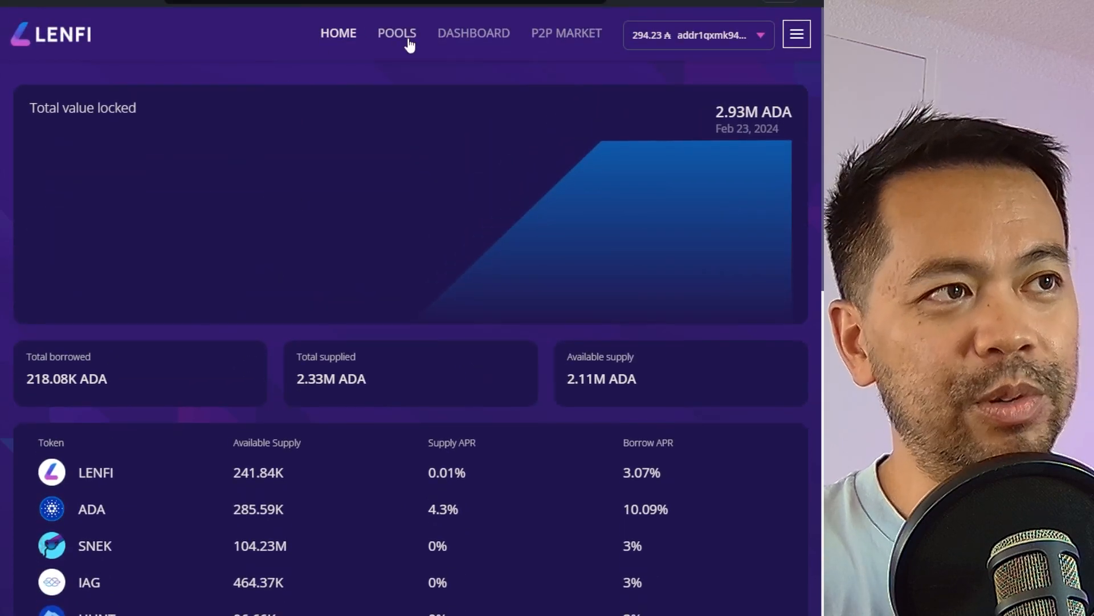
Show the Pools page listing supply tokens, collateral, available supply and APRs.
left_click(397, 33)
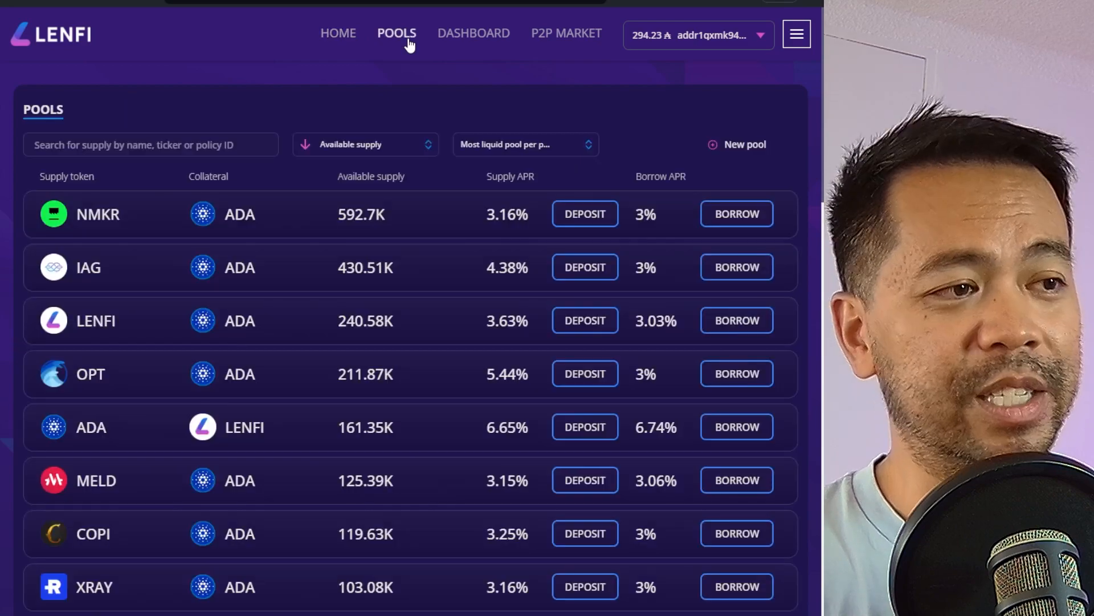
mouse_move(494, 362)
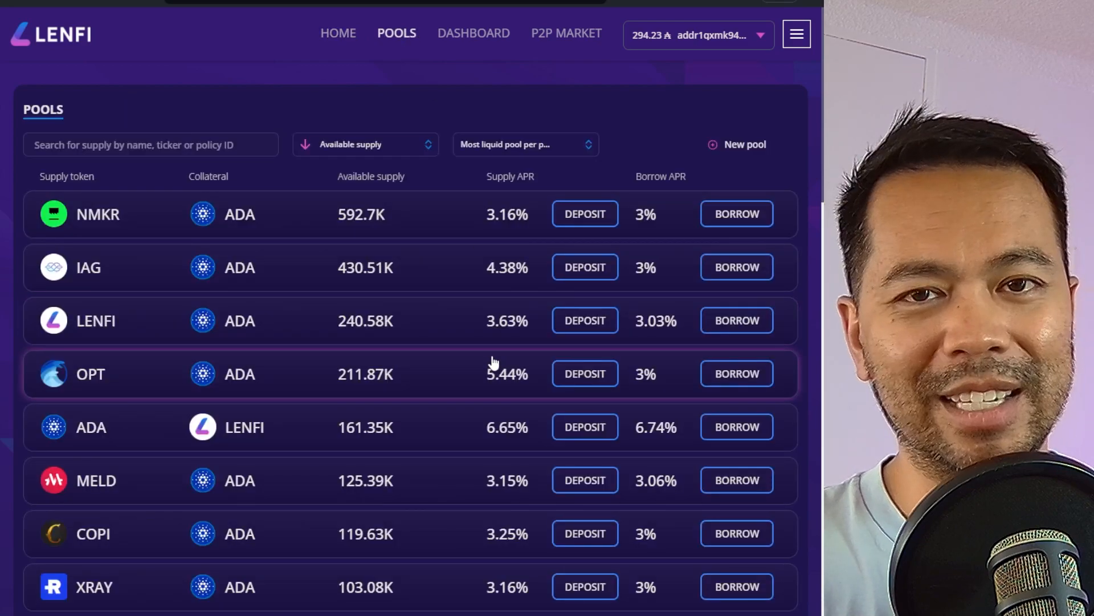
mouse_move(244, 247)
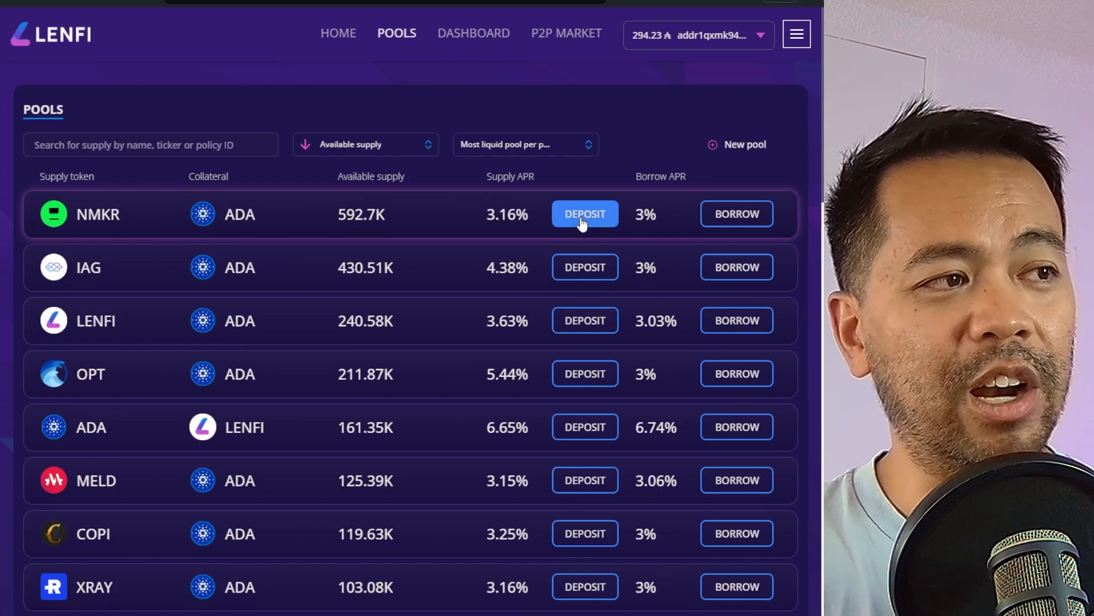
mouse_move(736, 213)
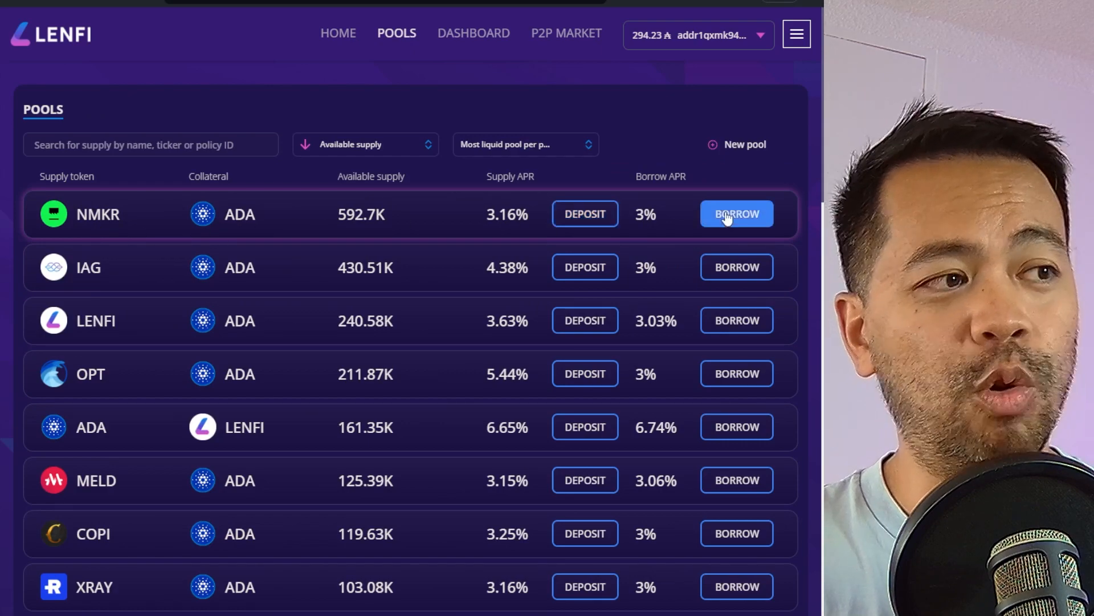
mouse_move(366, 287)
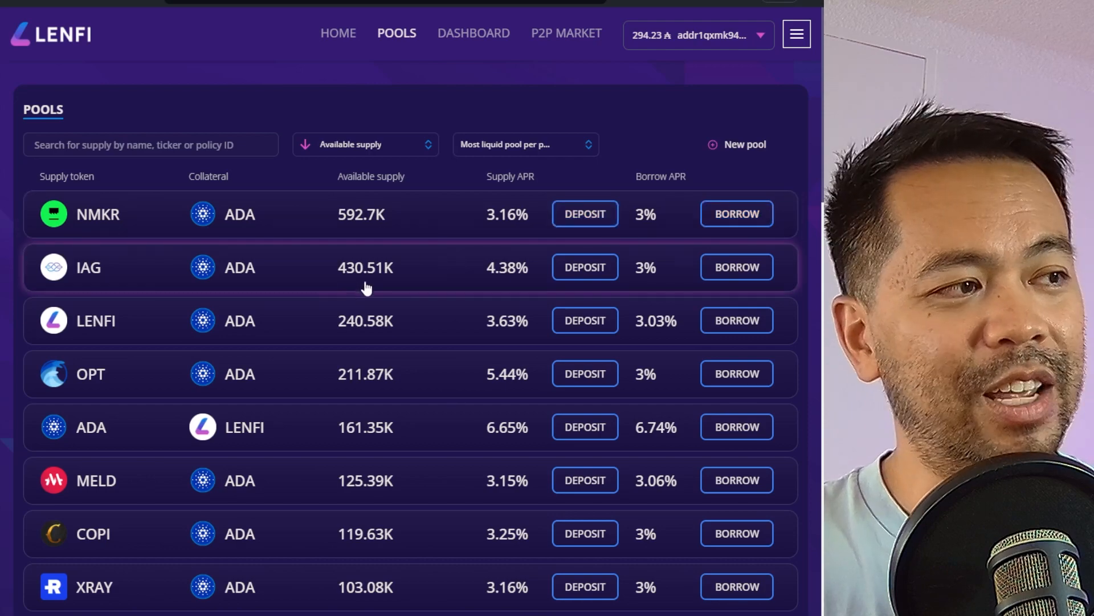
left_click(584, 267)
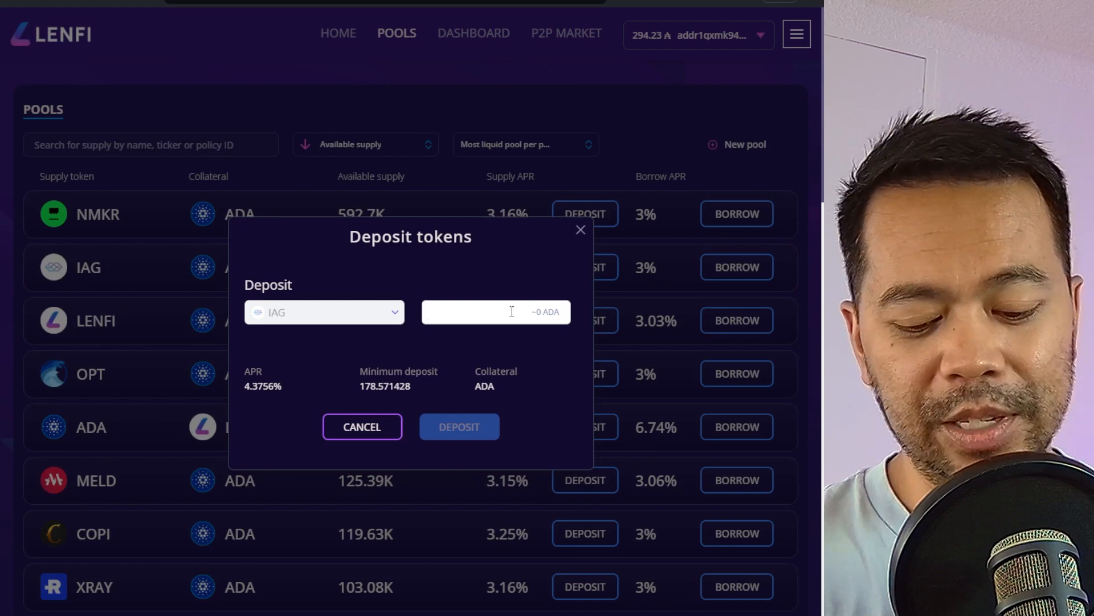
type("2000")
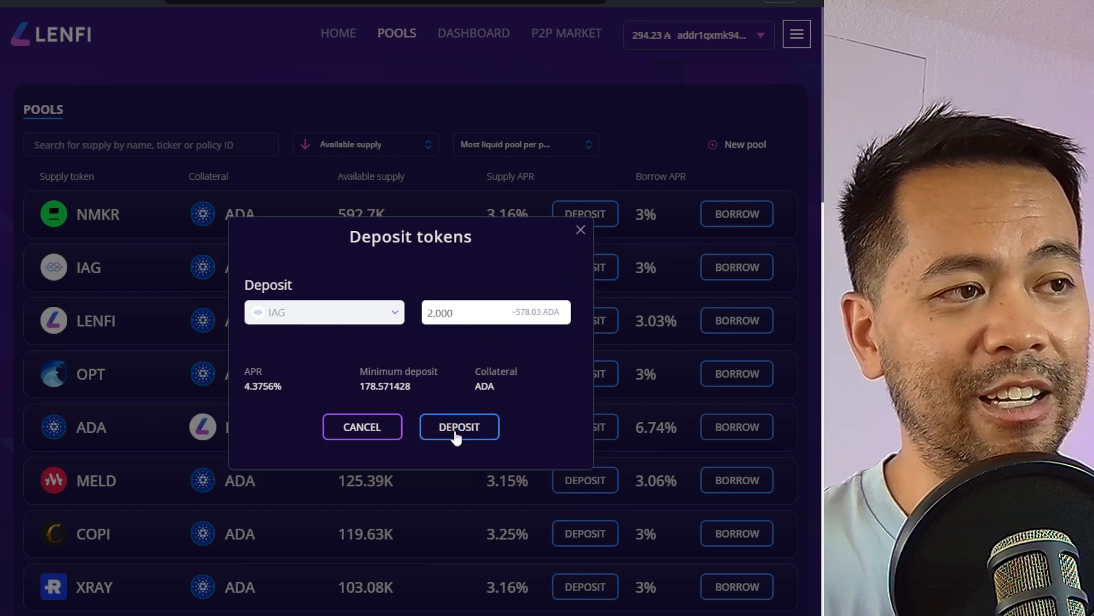
left_click(458, 427)
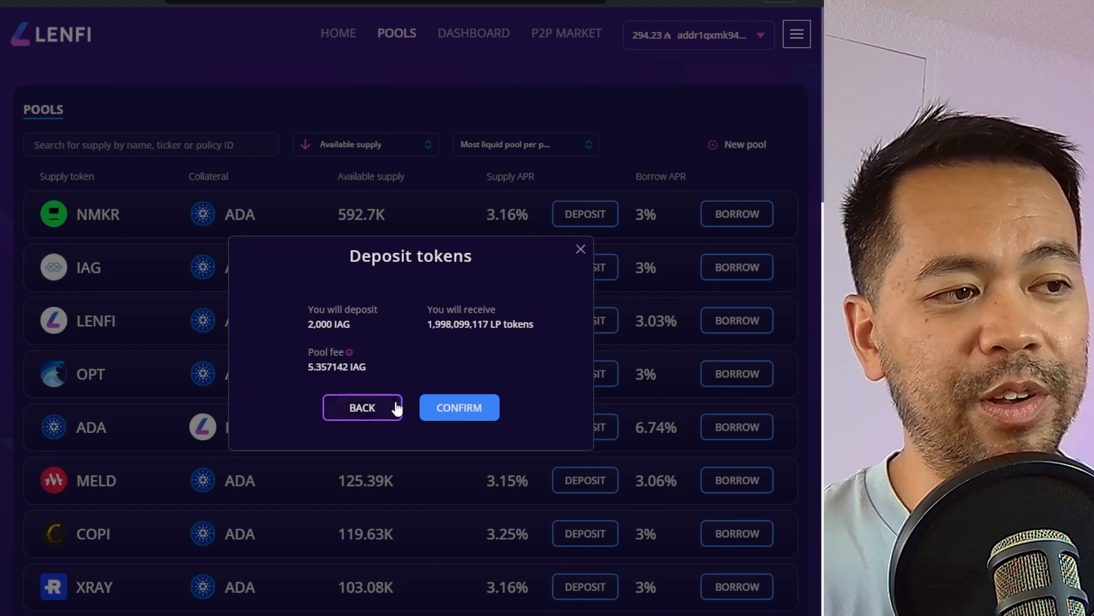
left_click(361, 407)
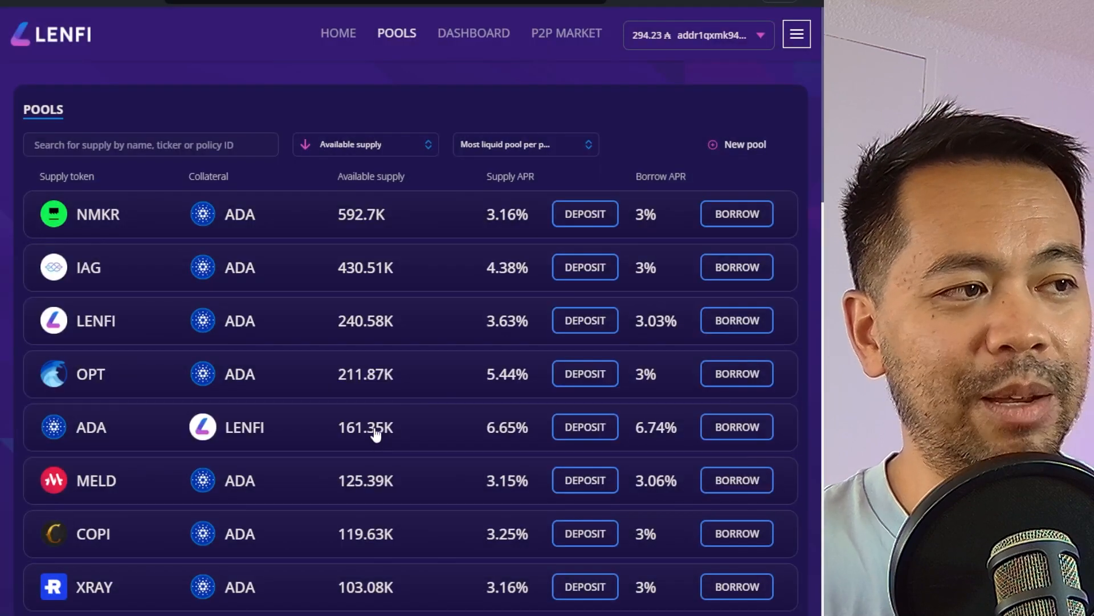
mouse_move(503, 293)
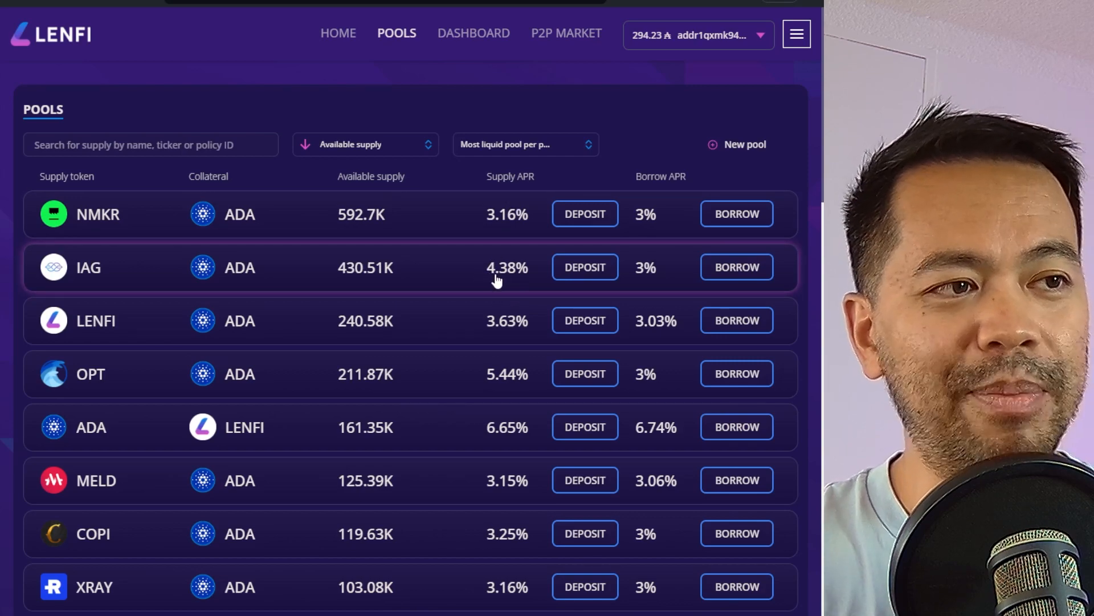
mouse_move(523, 283)
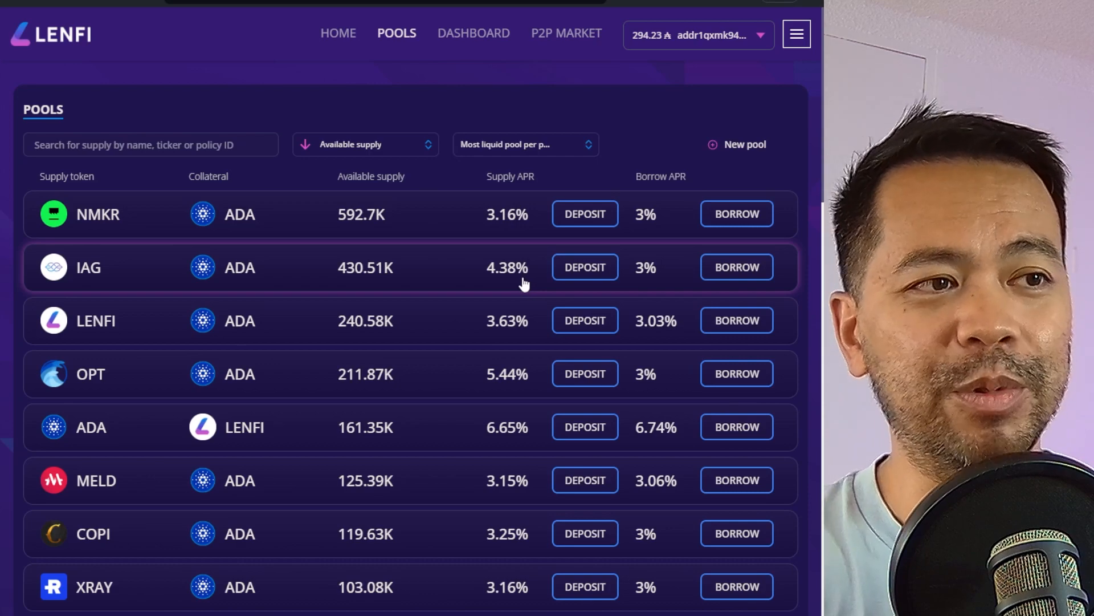
mouse_move(533, 289)
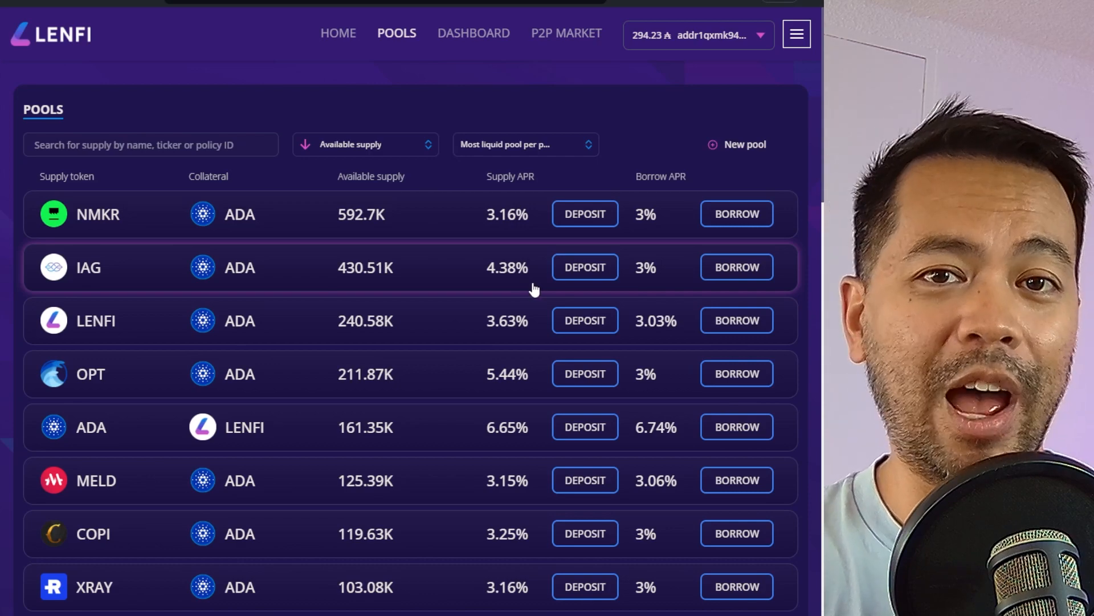
Fill the IAG borrow form with a 100 IAG loan against ADA collateral, health factor 6.787.
left_click(735, 266)
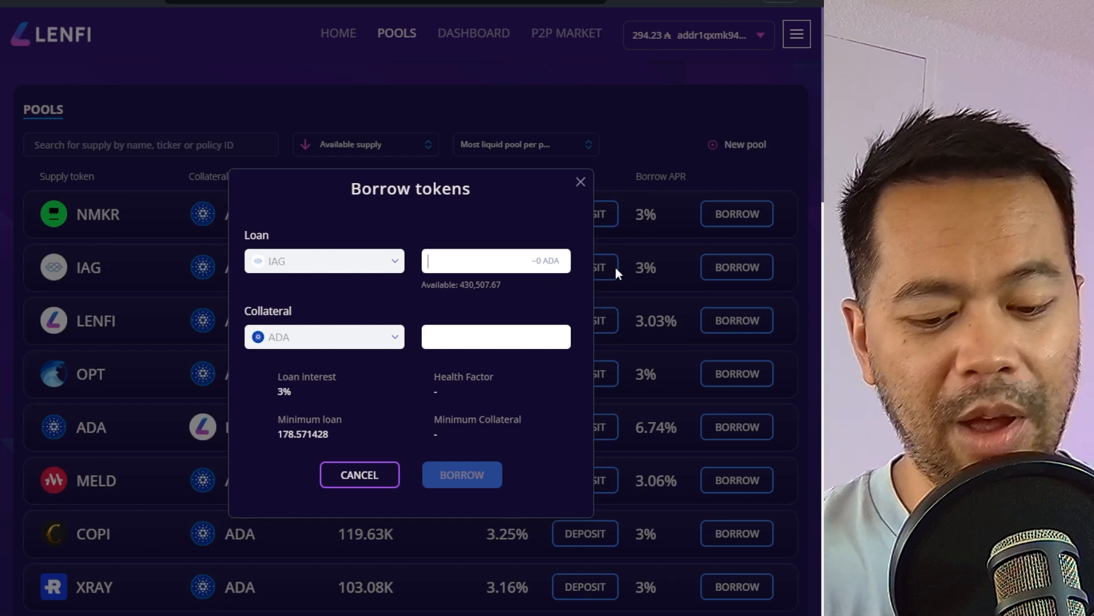
type("1,000")
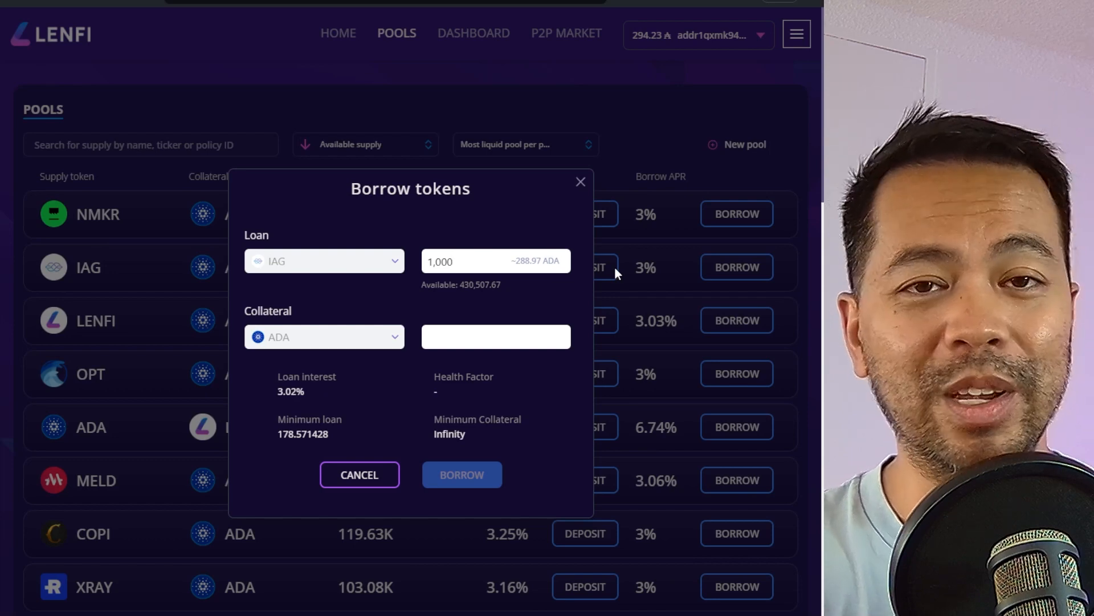
mouse_move(616, 332)
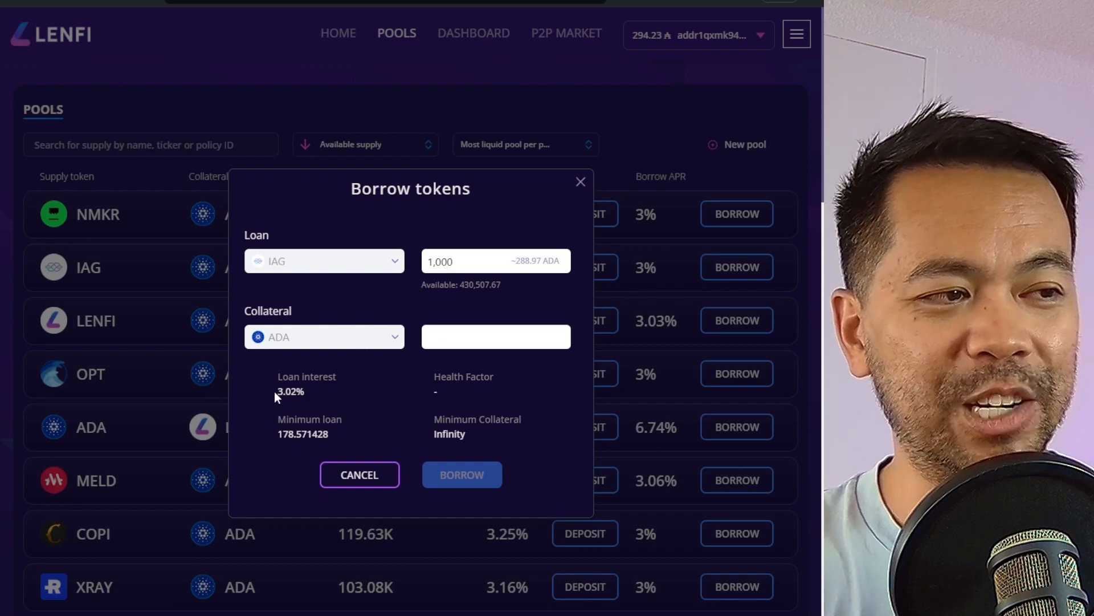
mouse_move(398, 450)
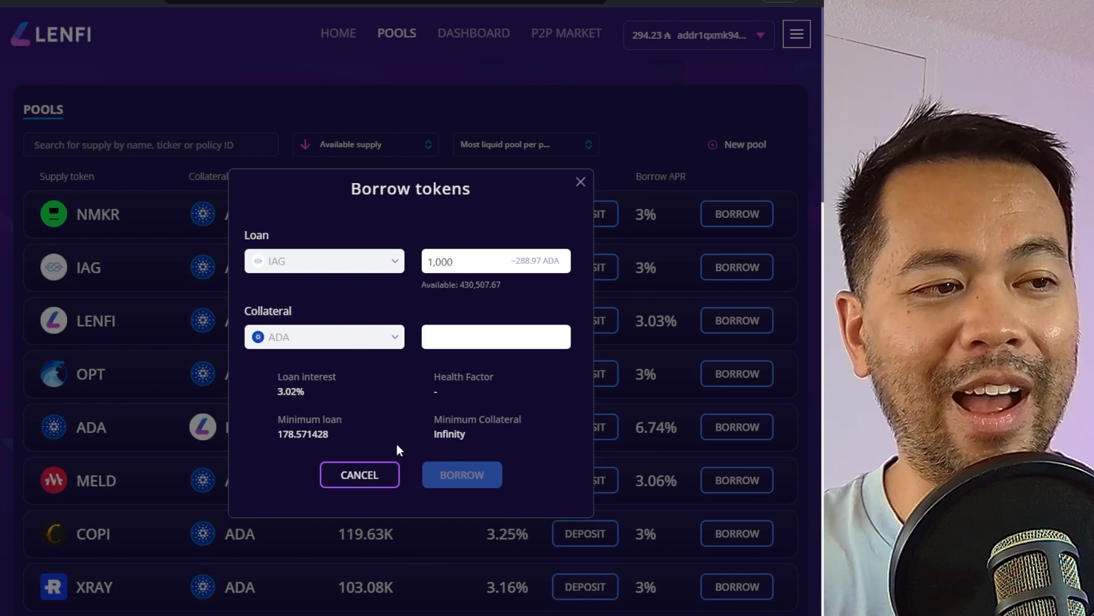
mouse_move(359, 475)
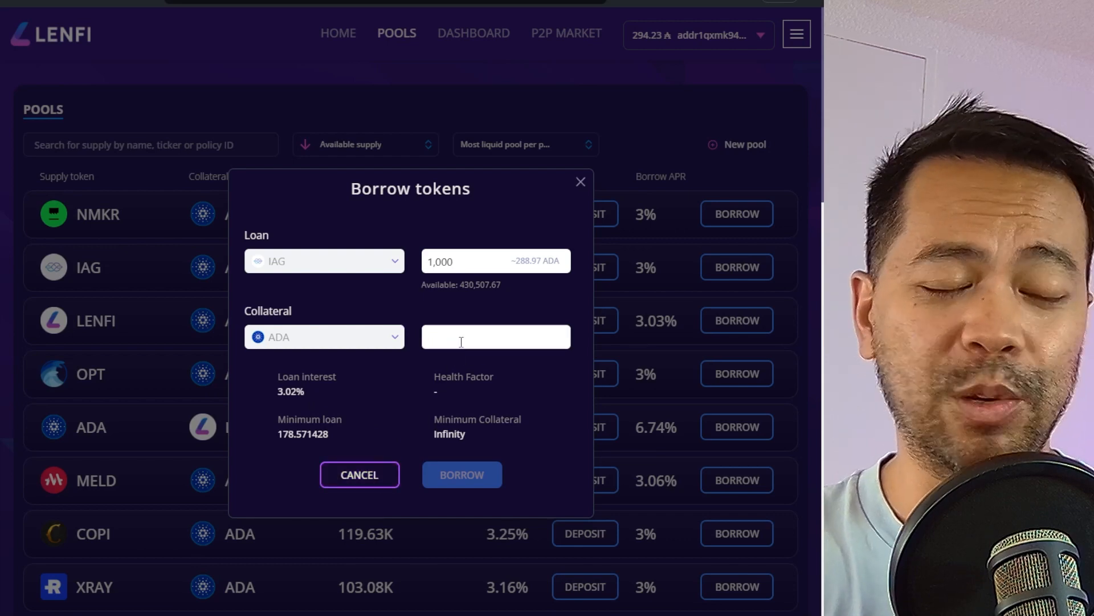
type("100")
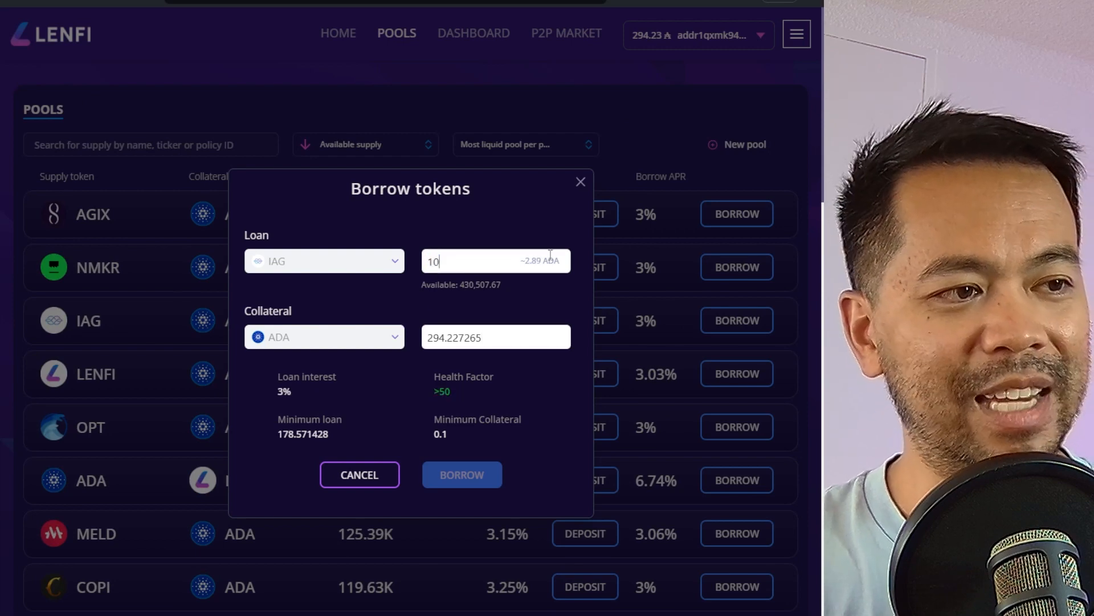
type("0")
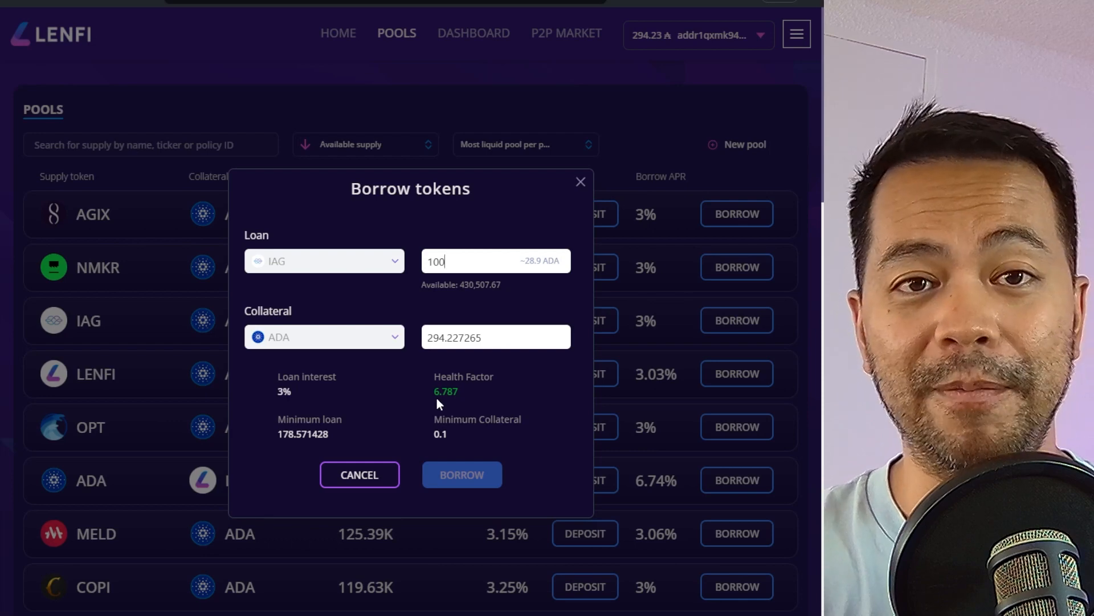
Start a new pool with MILK as supply token and ADA as collateral.
left_click(736, 144)
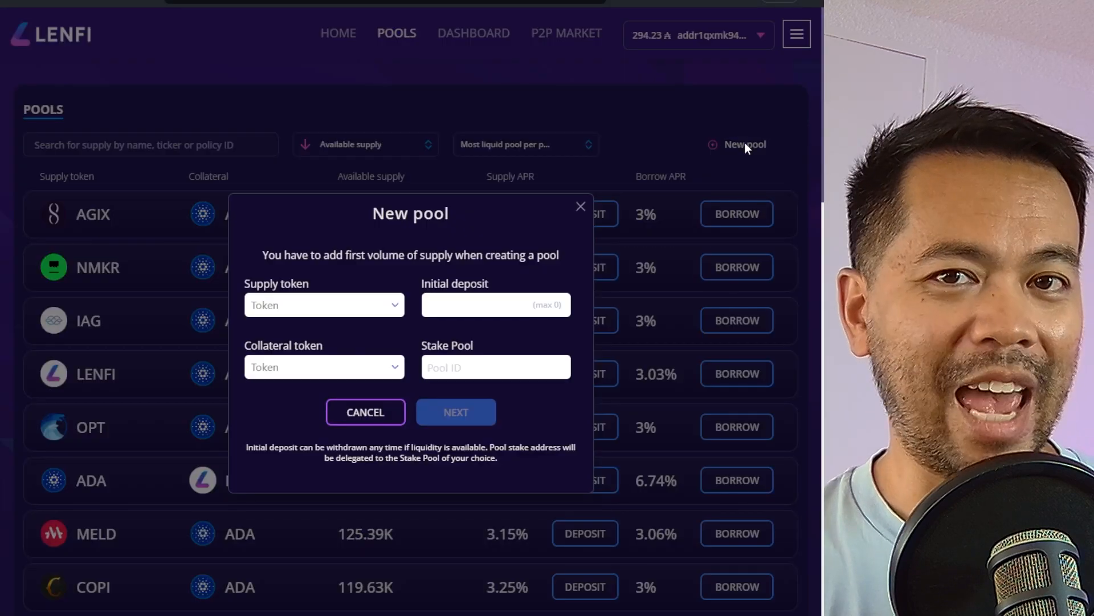
left_click(322, 306)
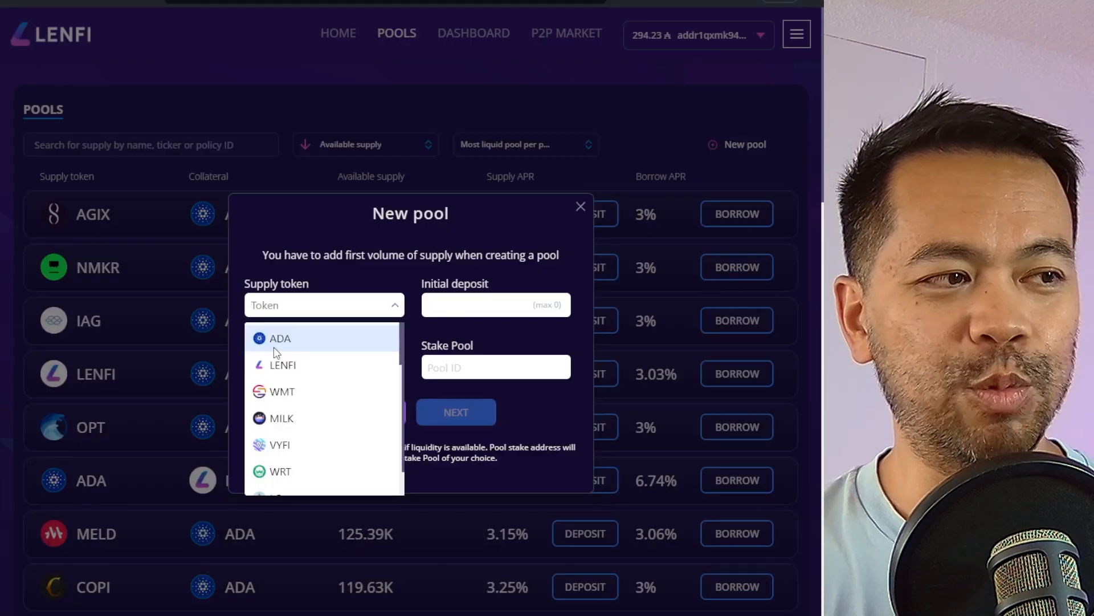
mouse_move(313, 418)
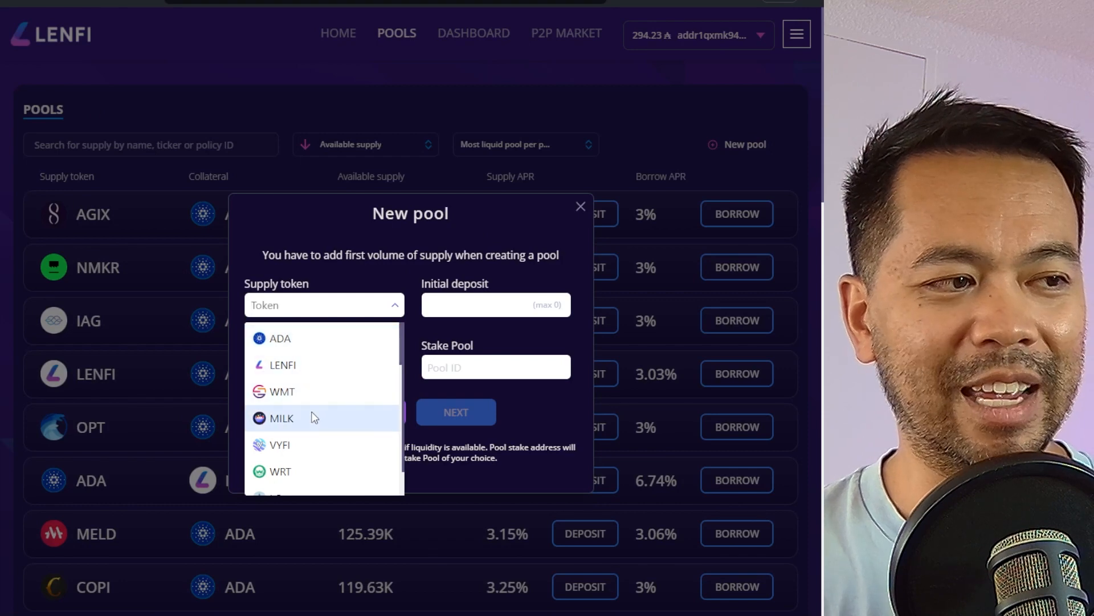
left_click(282, 417)
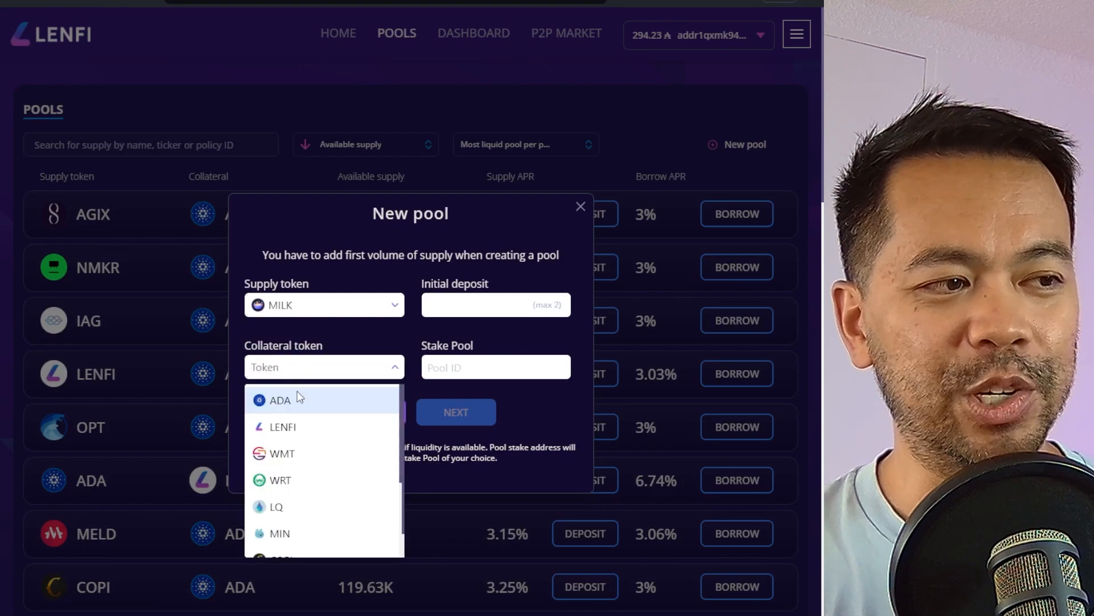
left_click(279, 399)
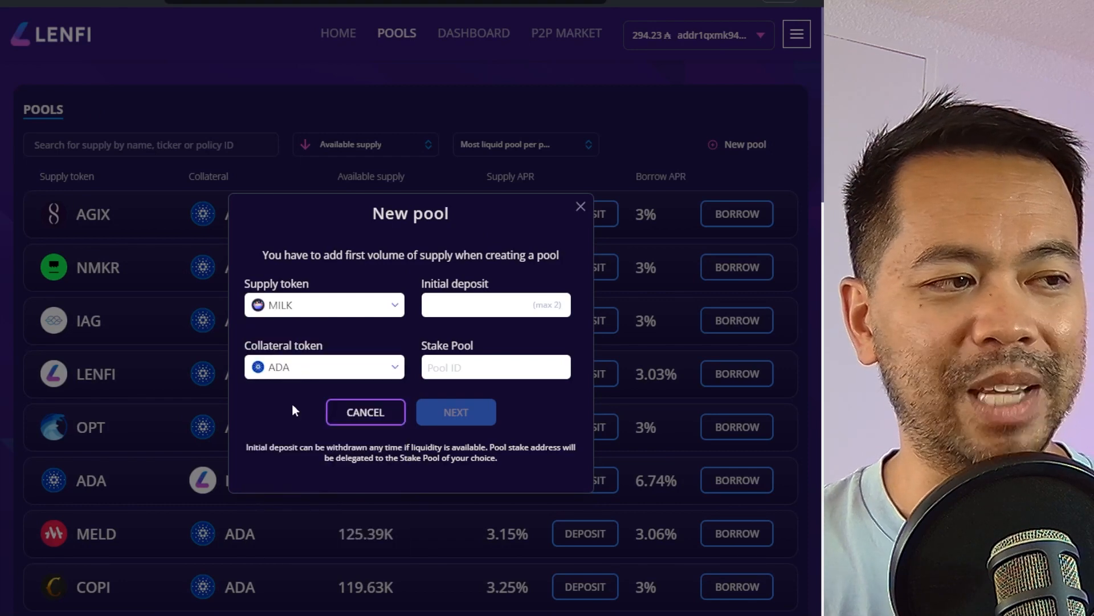
Enter a 2 MILK initial deposit and stake pool ID e9f03d330e94caa3a0cfb4.
left_click(496, 304)
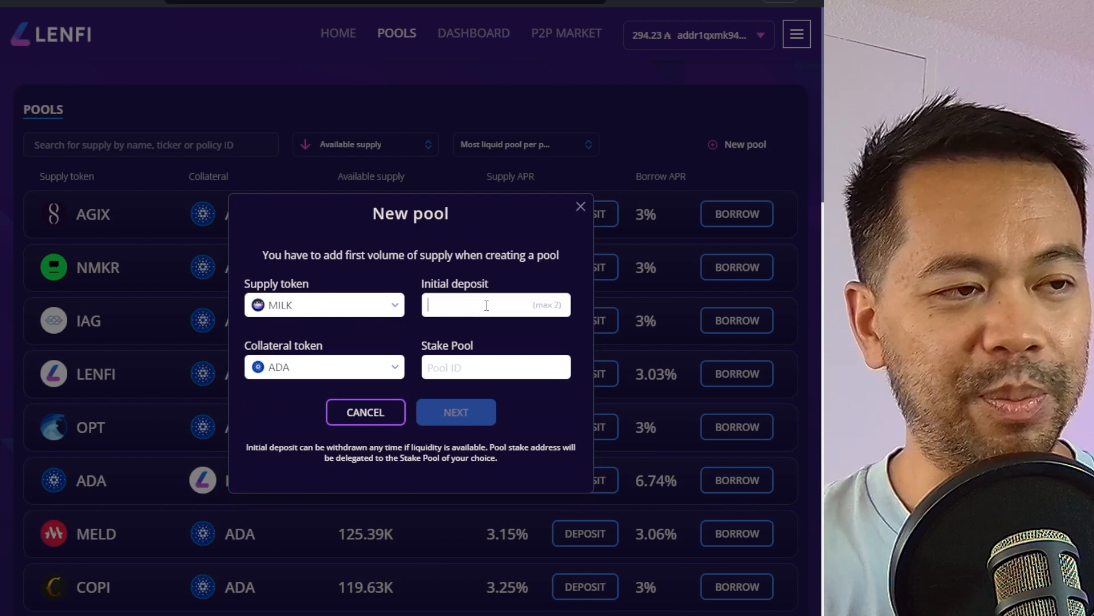
type("2")
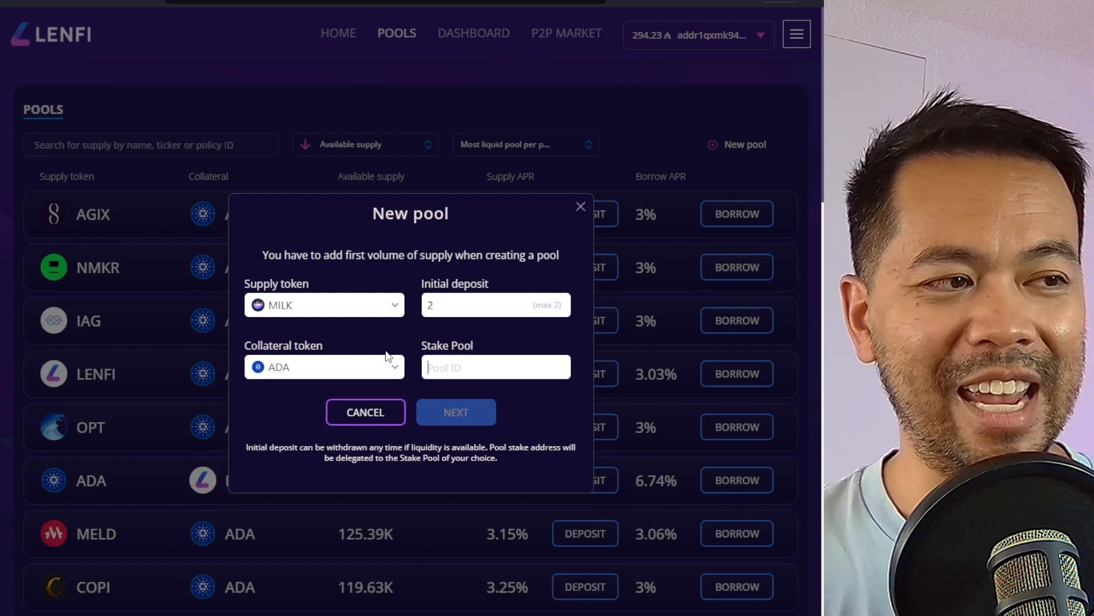
left_click(496, 366)
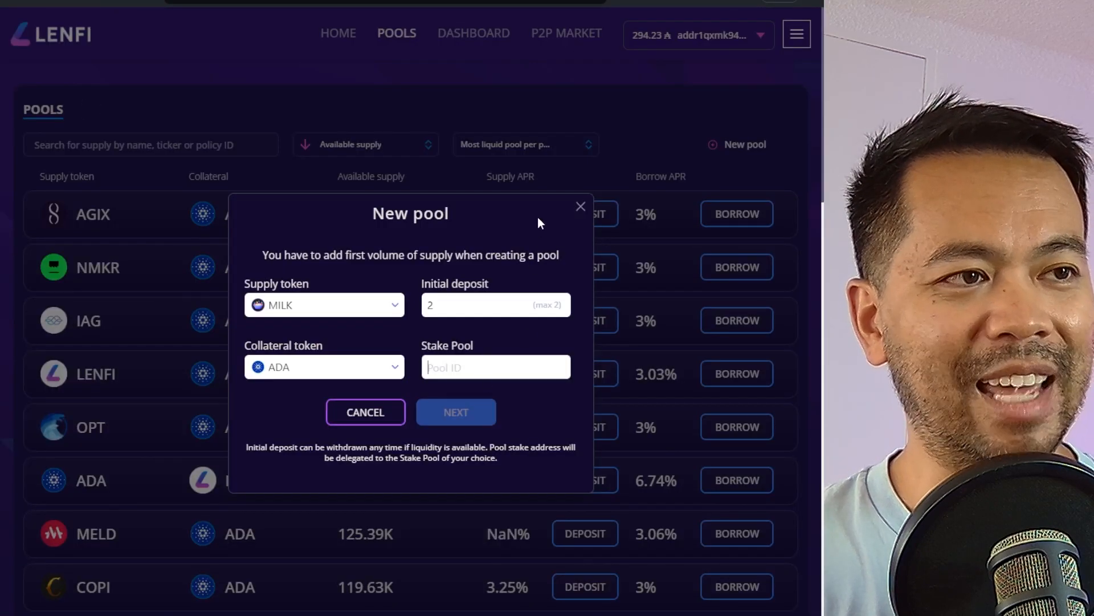
type("e9f03d330e94caa3a0cfb4")
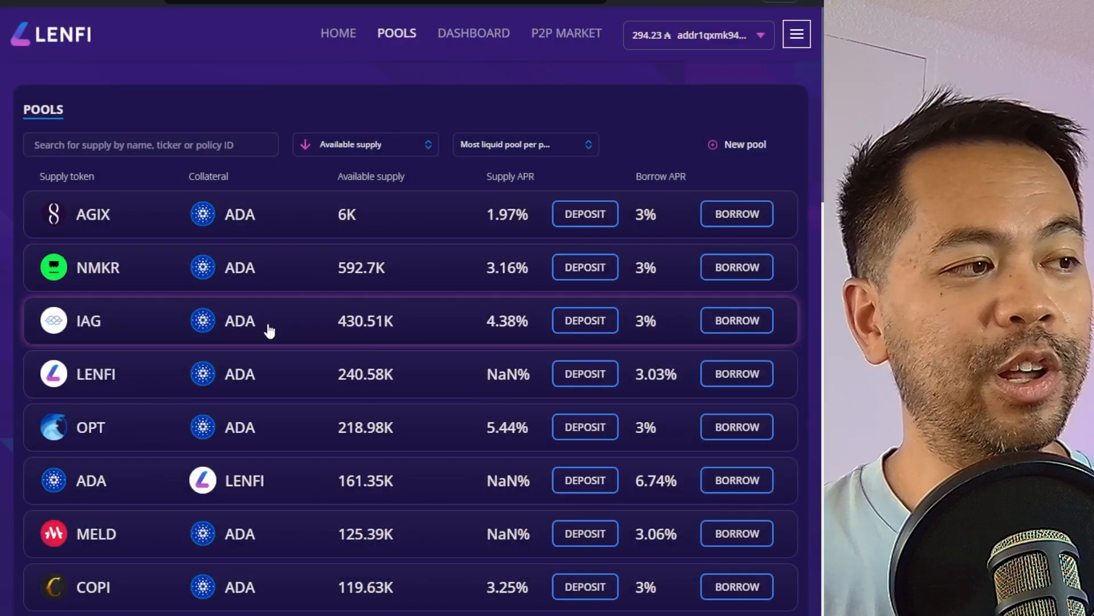
Enter a deposit of 200 IAG into the IAG pool and proceed to review it.
left_click(584, 320)
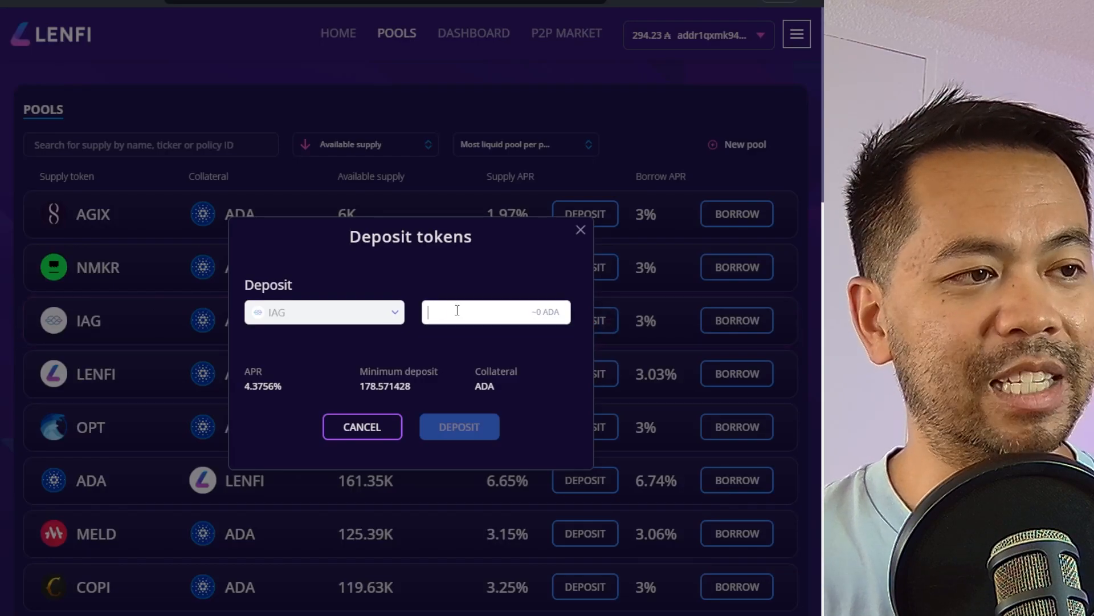
type("22")
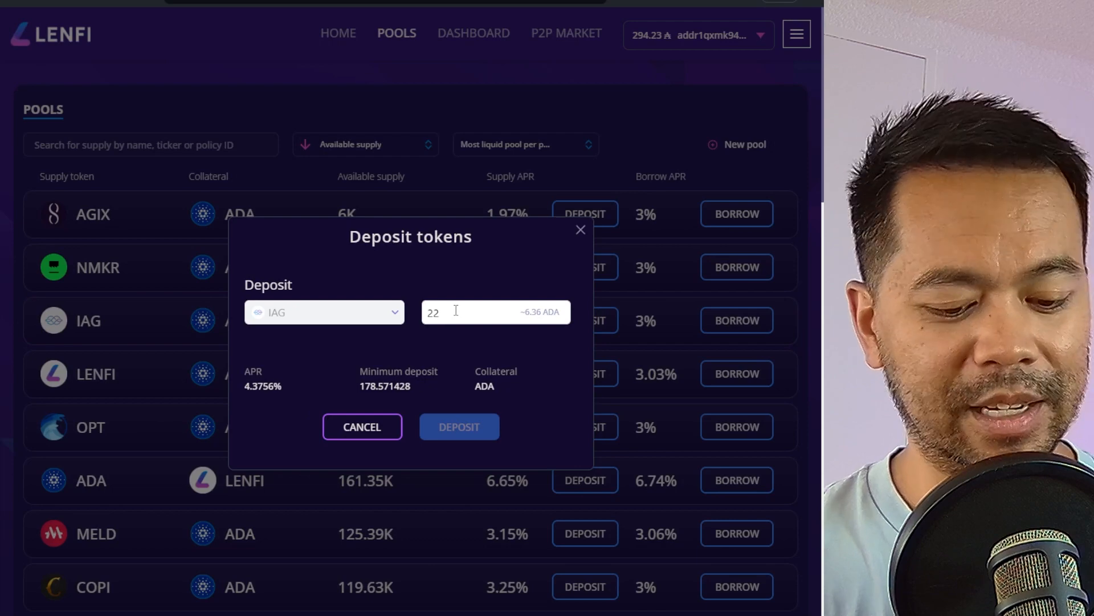
type("200")
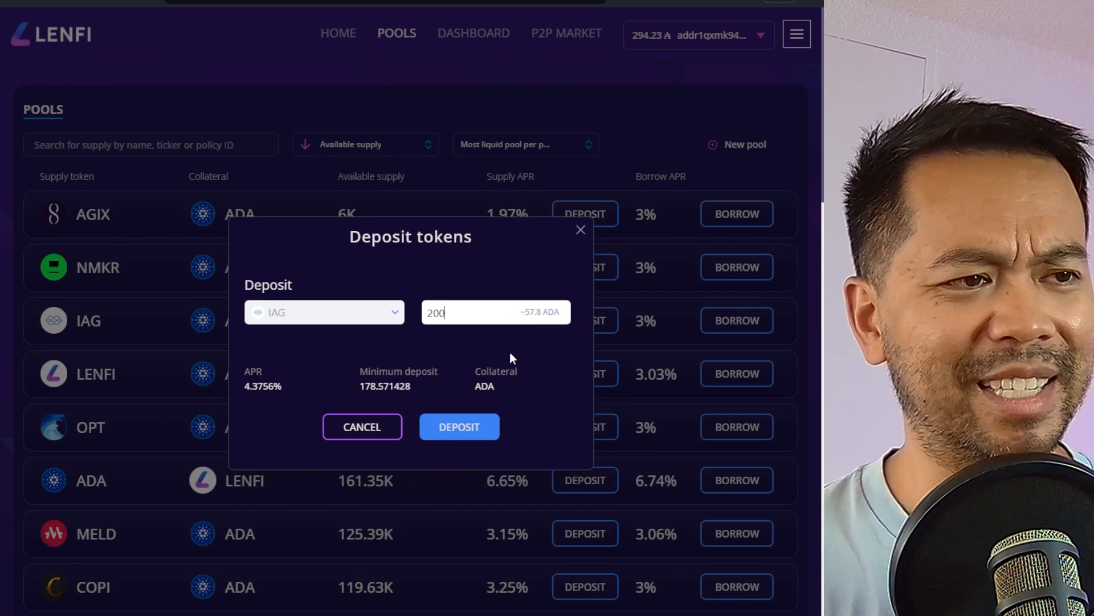
left_click(458, 427)
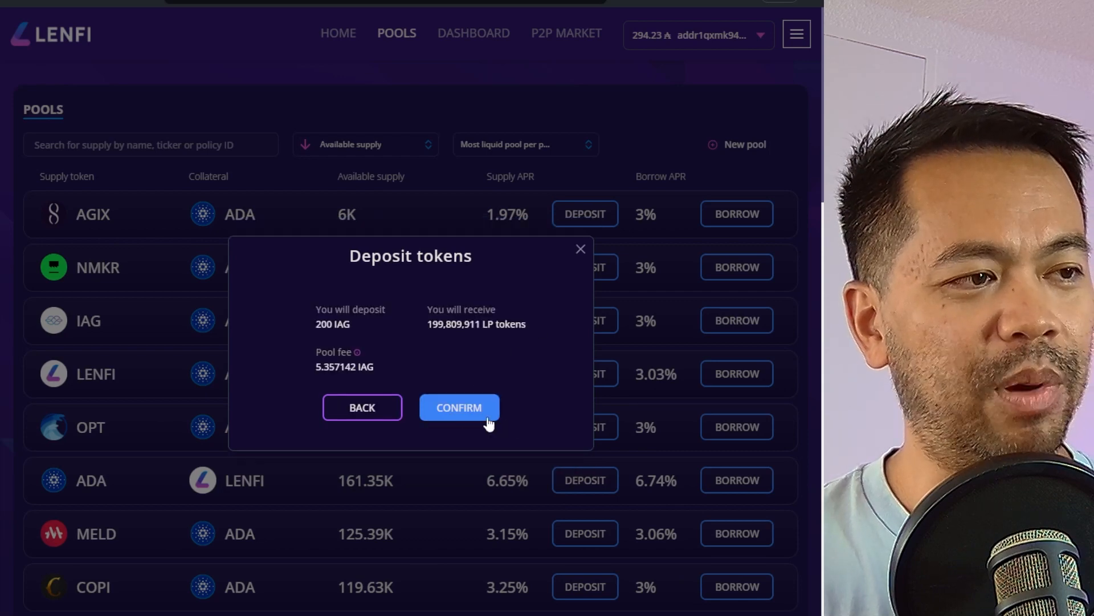
Confirm the 200 IAG deposit and dismiss the successful-submission confirmation.
left_click(459, 407)
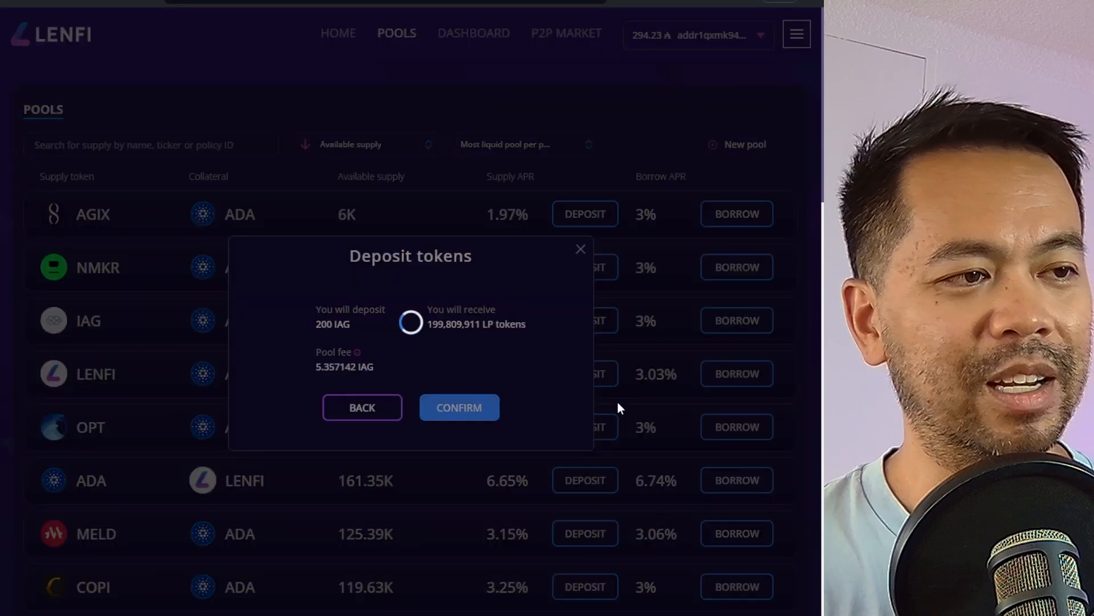
mouse_move(489, 347)
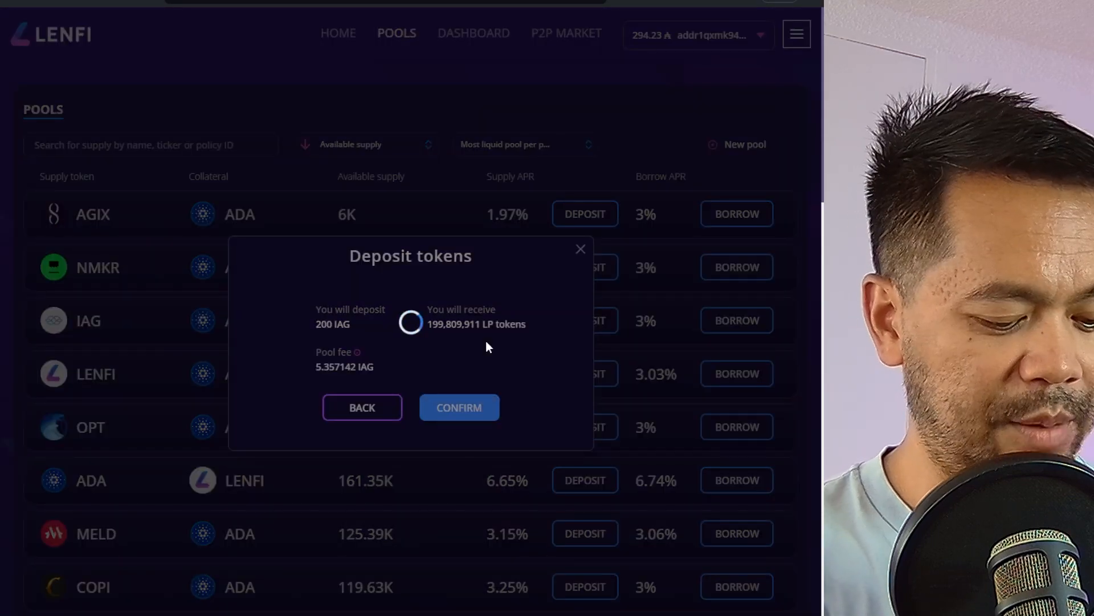
left_click(458, 407)
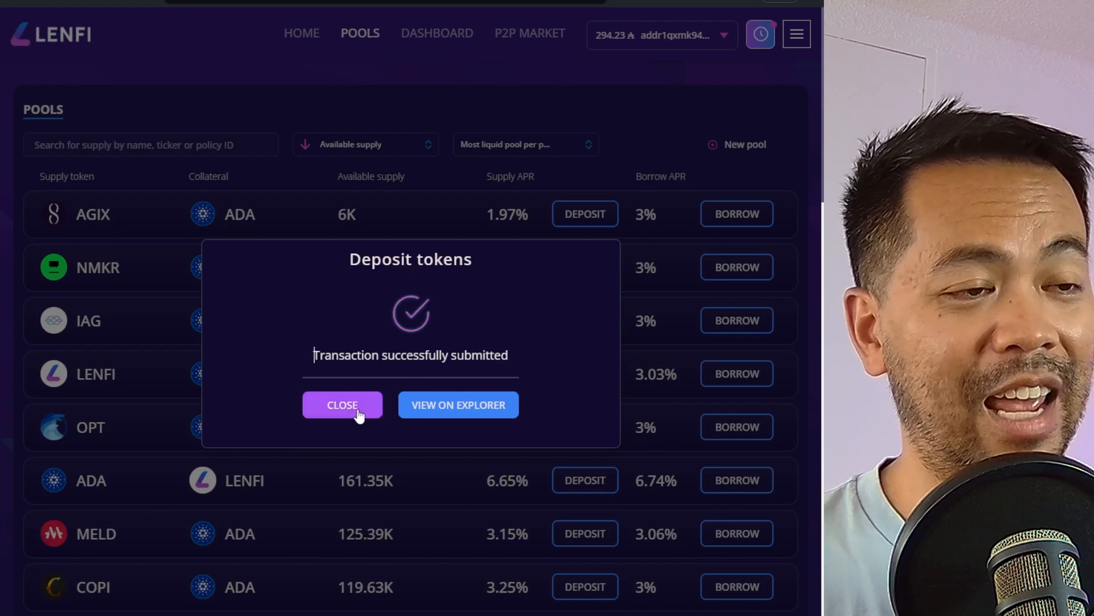
left_click(342, 404)
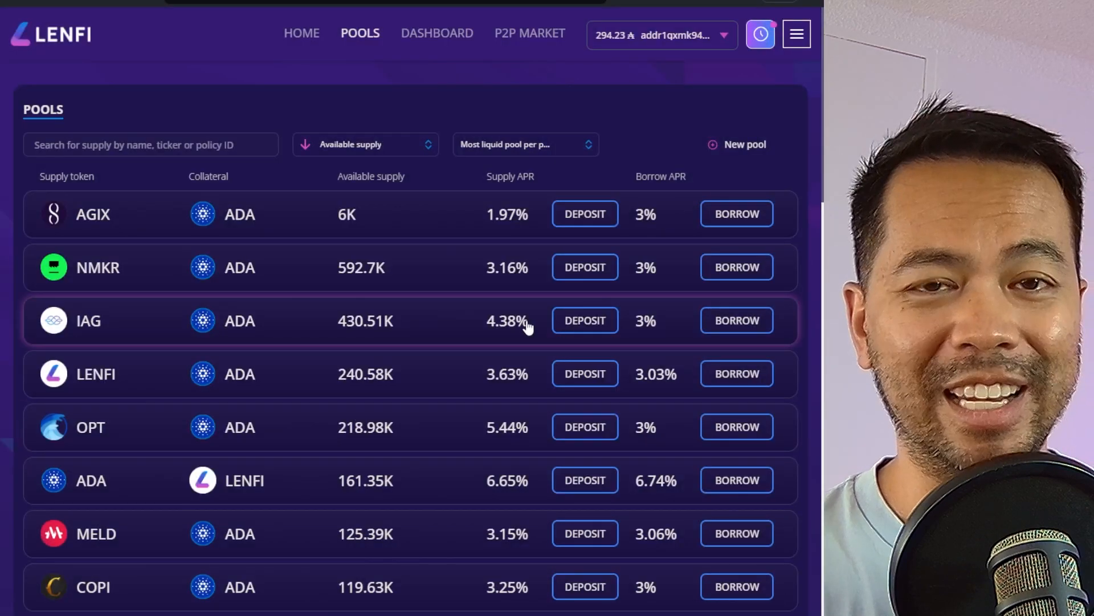
mouse_move(529, 338)
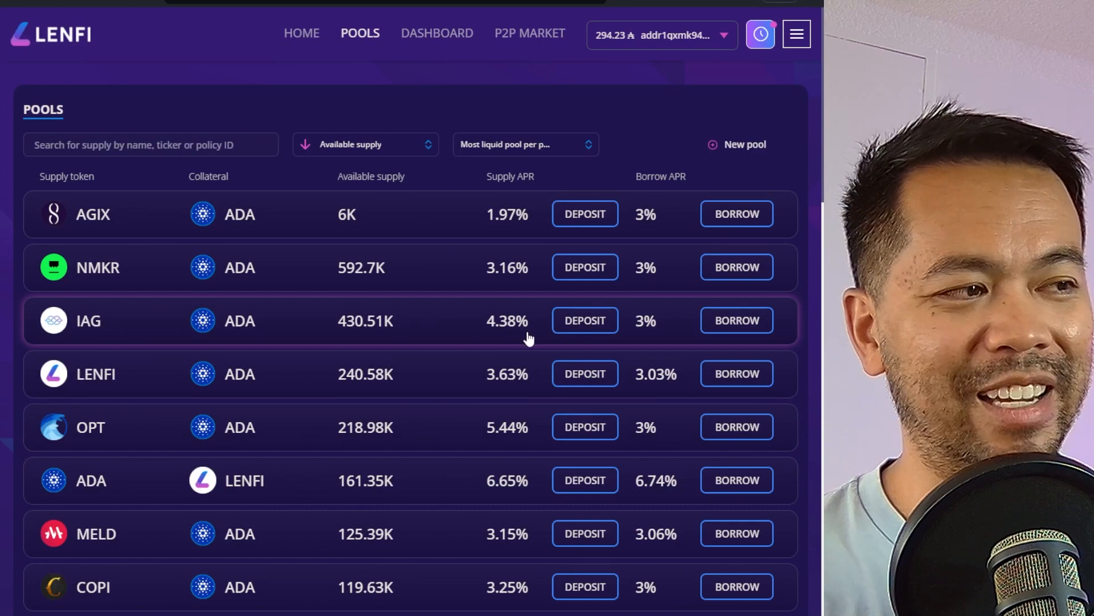
mouse_move(457, 329)
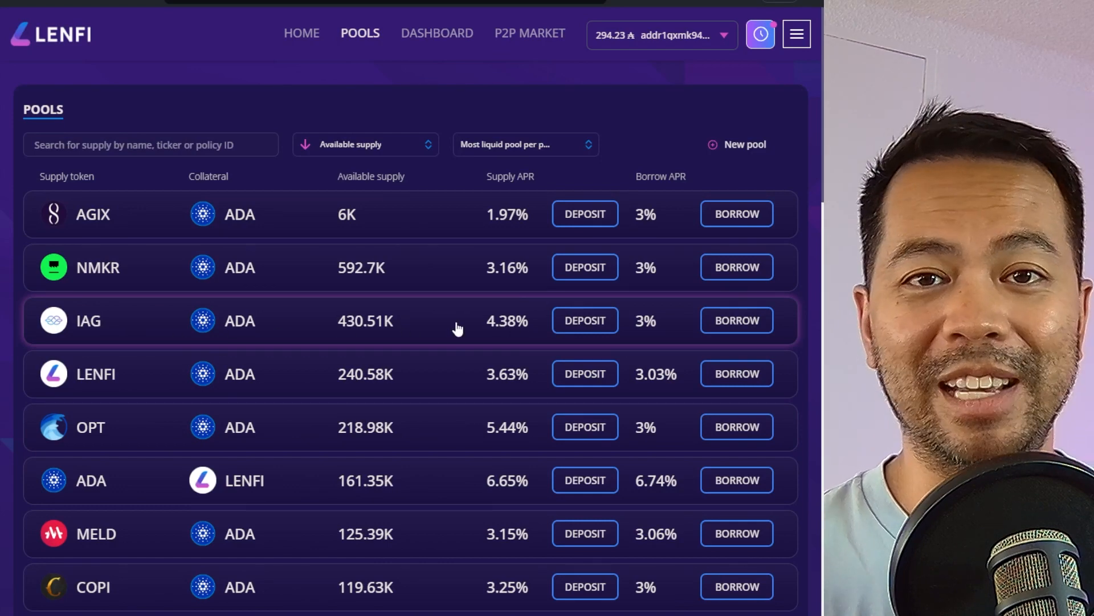
View the 200.002487 IAG deposit, its IAG/ADA pool info, the empty loans list and transaction history.
left_click(436, 33)
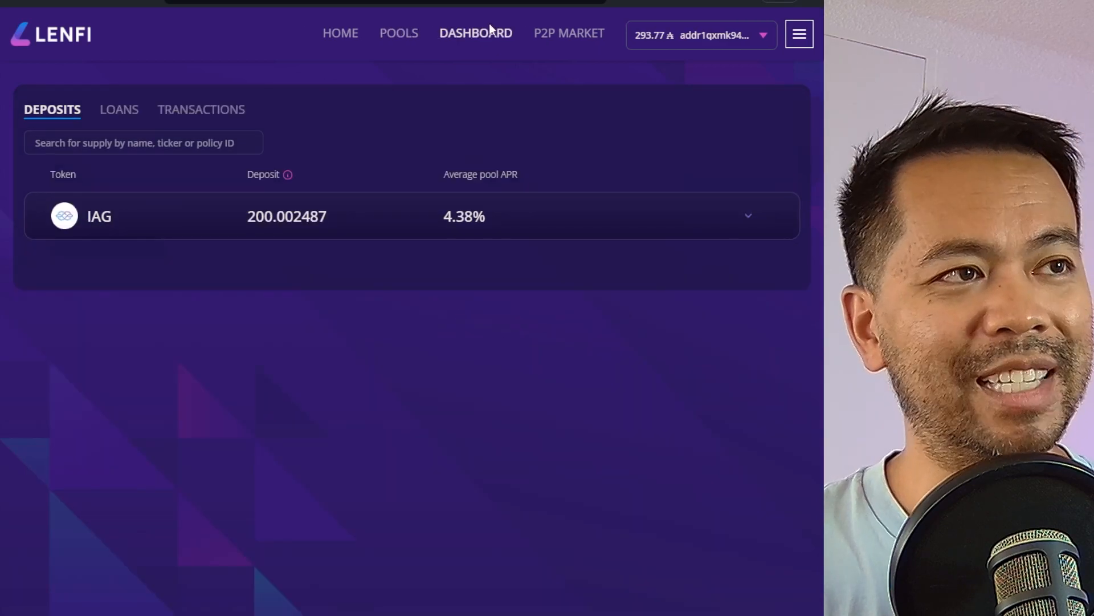
mouse_move(191, 235)
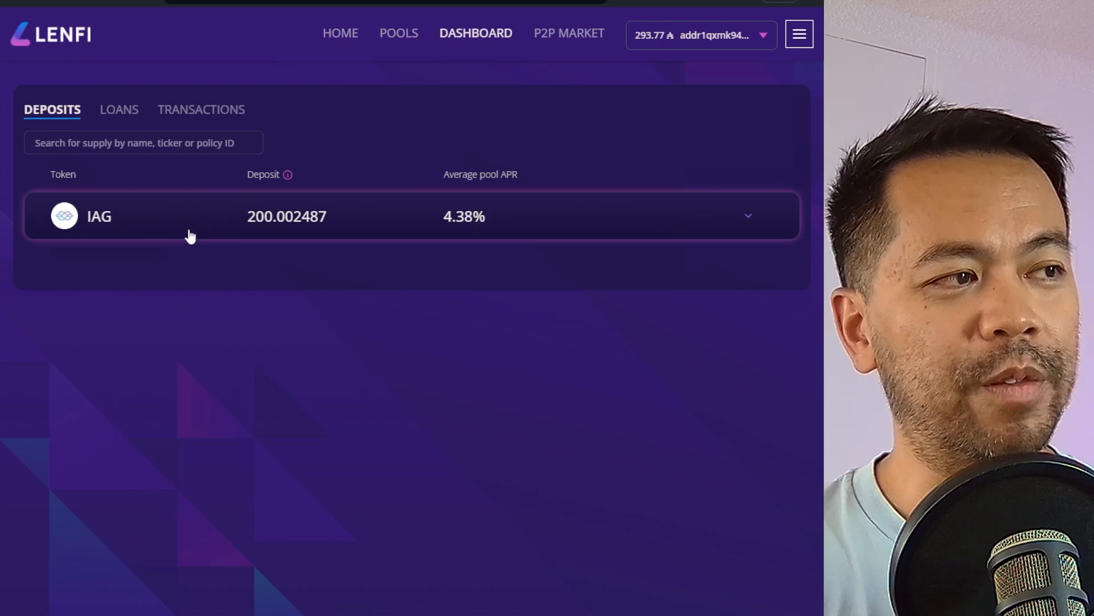
mouse_move(483, 224)
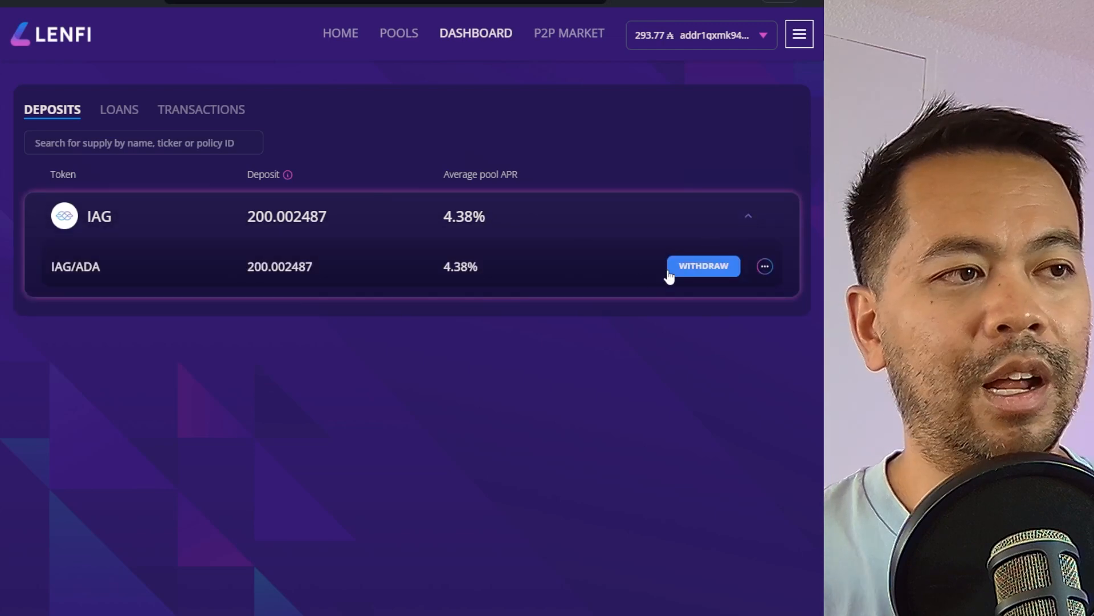
mouse_move(765, 265)
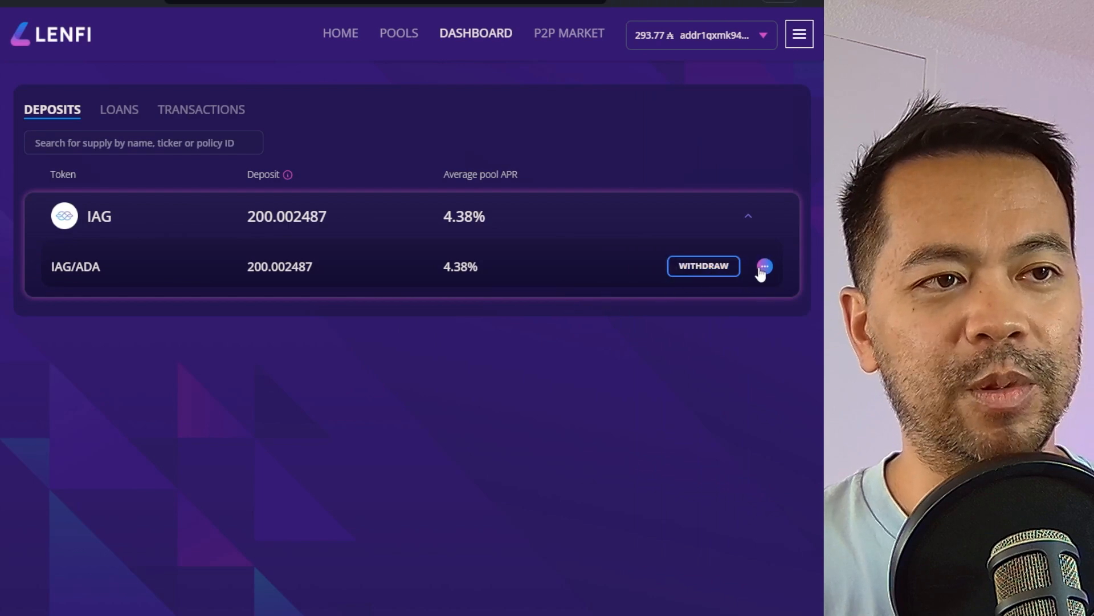
left_click(764, 266)
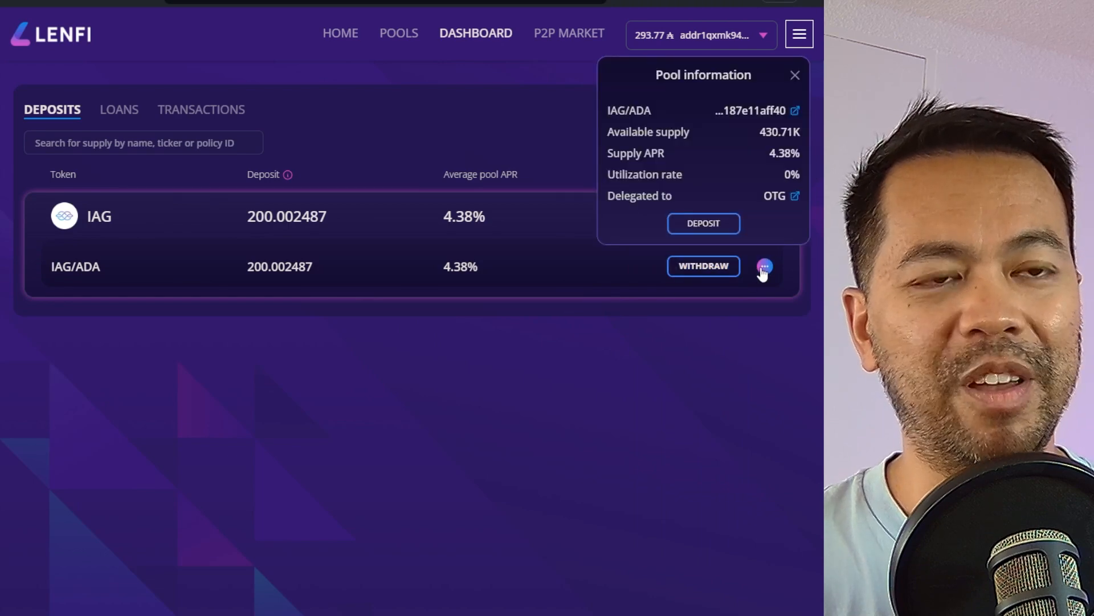
mouse_move(742, 286)
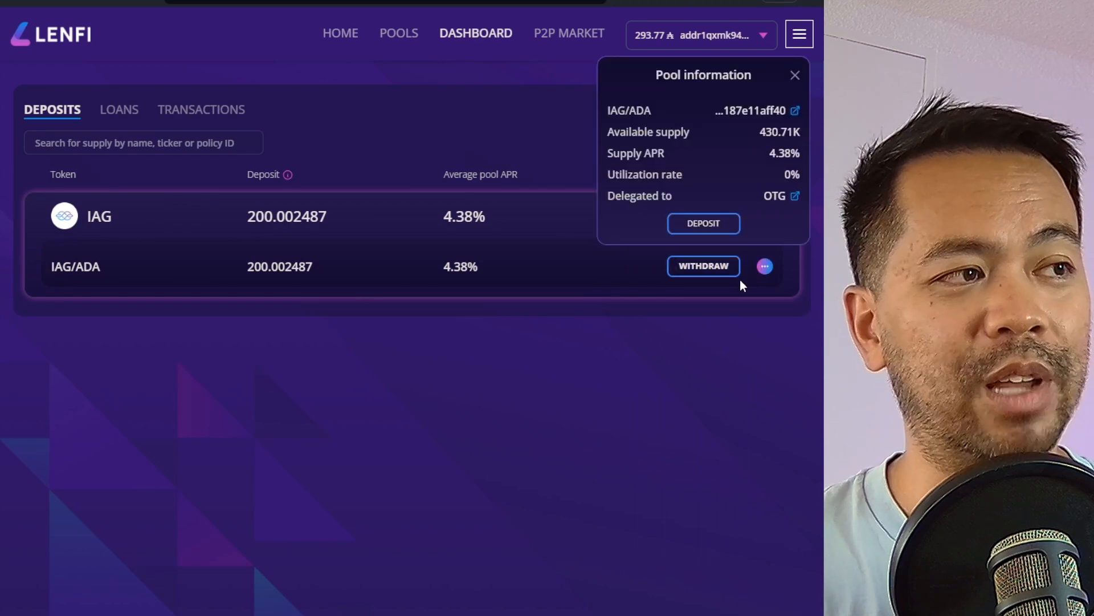
left_click(118, 109)
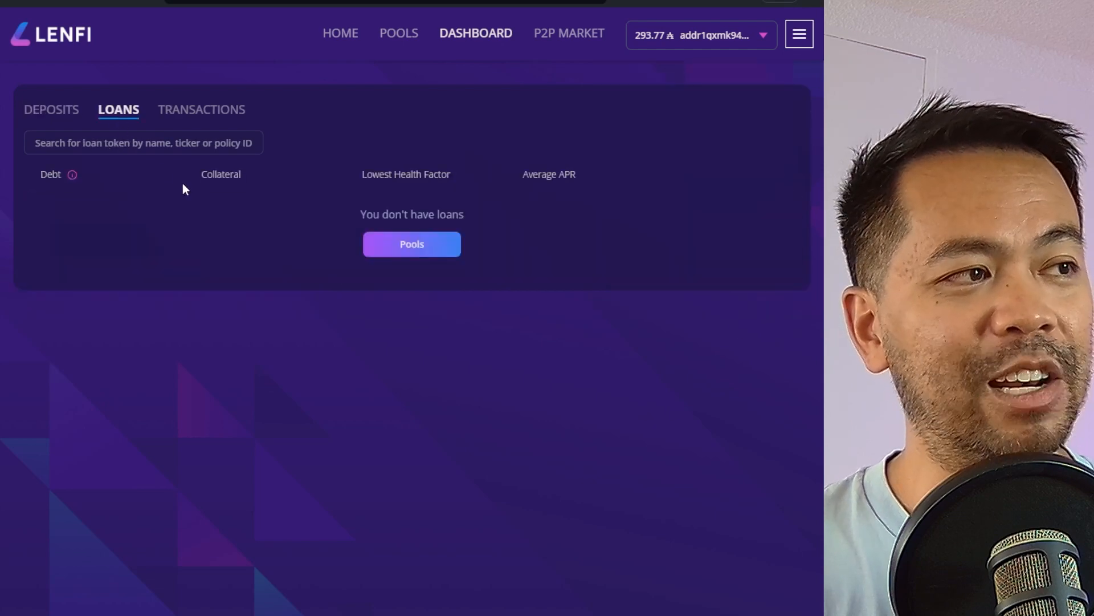
left_click(202, 110)
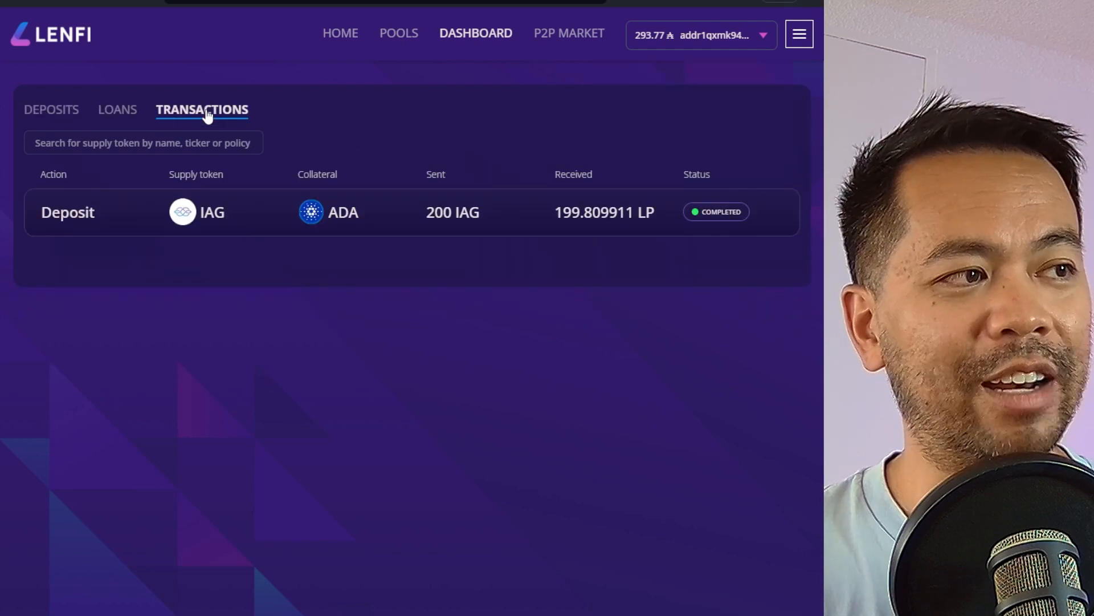
mouse_move(661, 283)
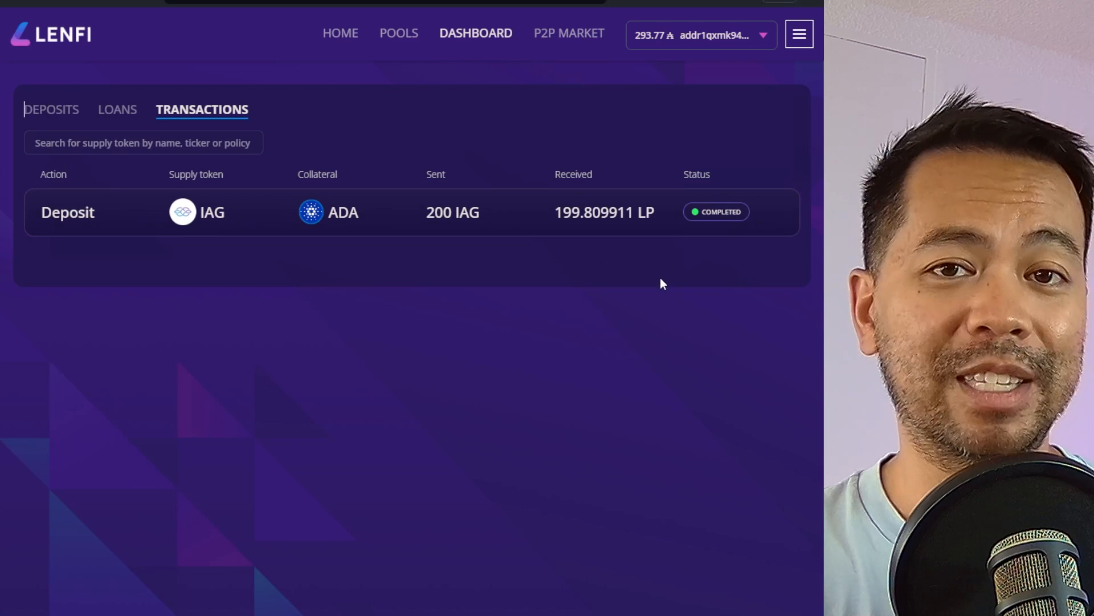
mouse_move(120, 156)
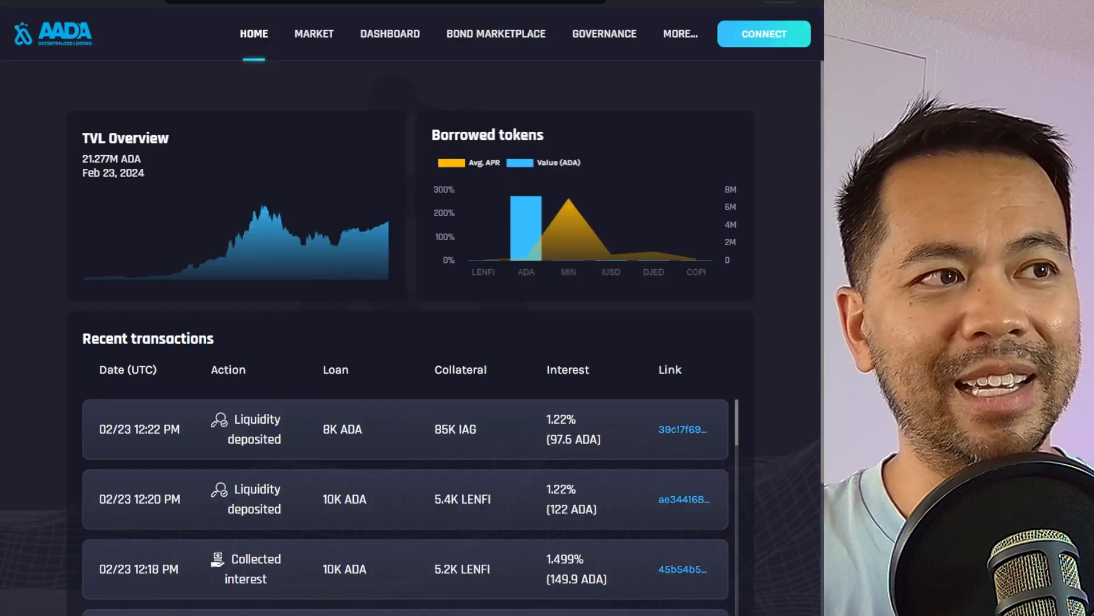
Skim Aada's recent transactions and show the P2P market's liquidity deposit listings.
scroll("down", 3)
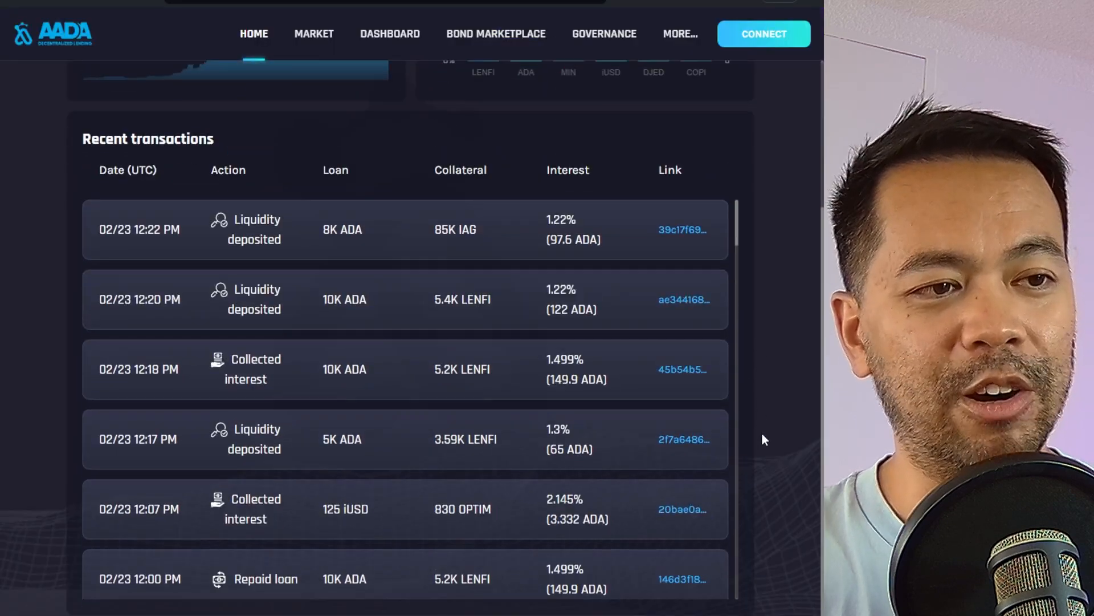
scroll("up", 3)
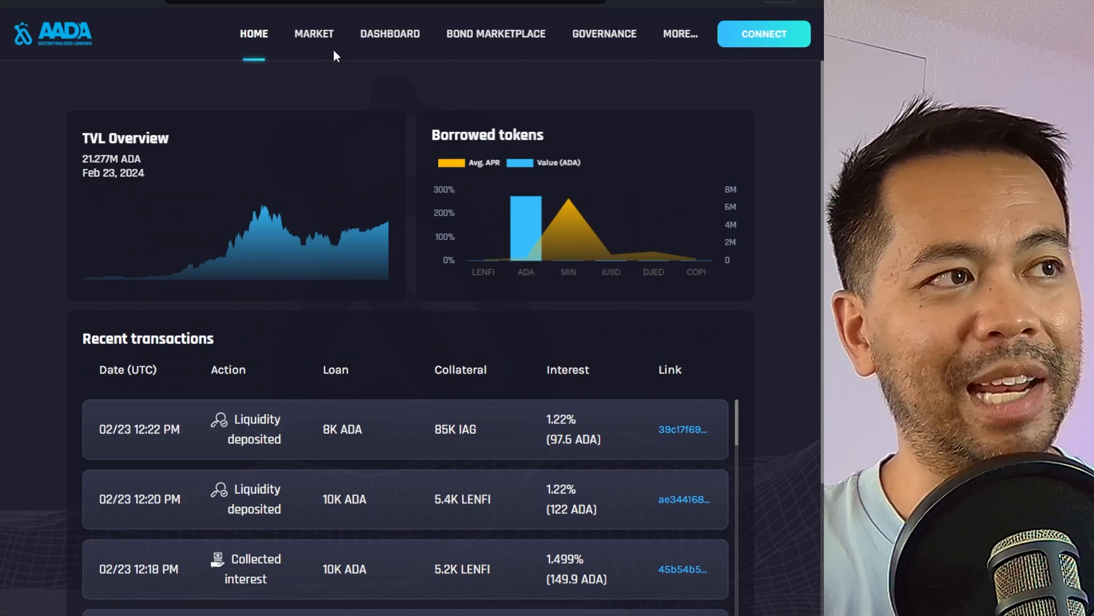
left_click(313, 33)
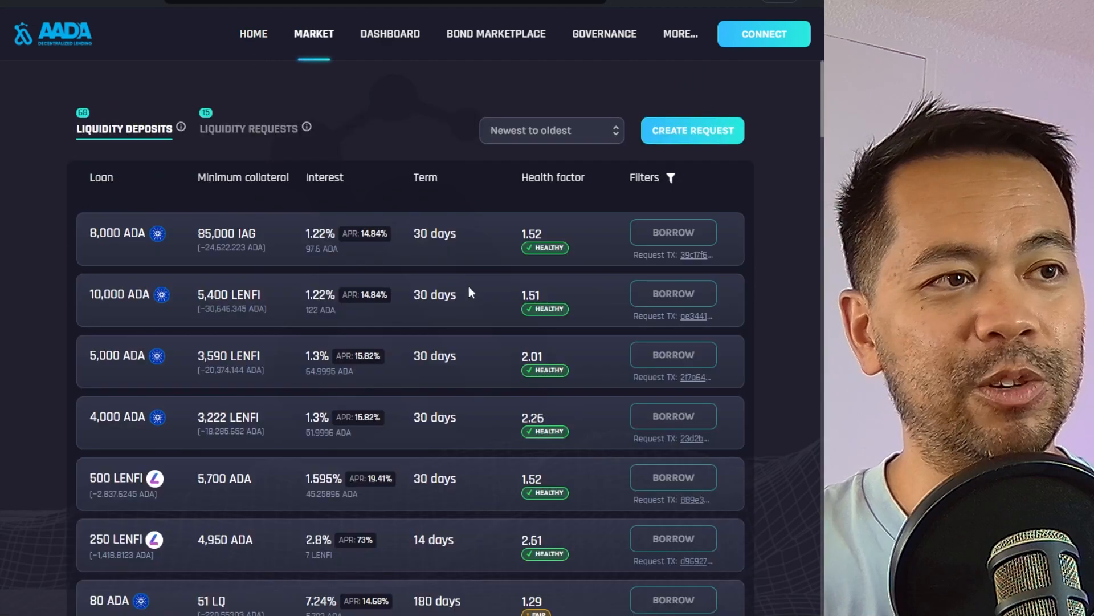
mouse_move(457, 290)
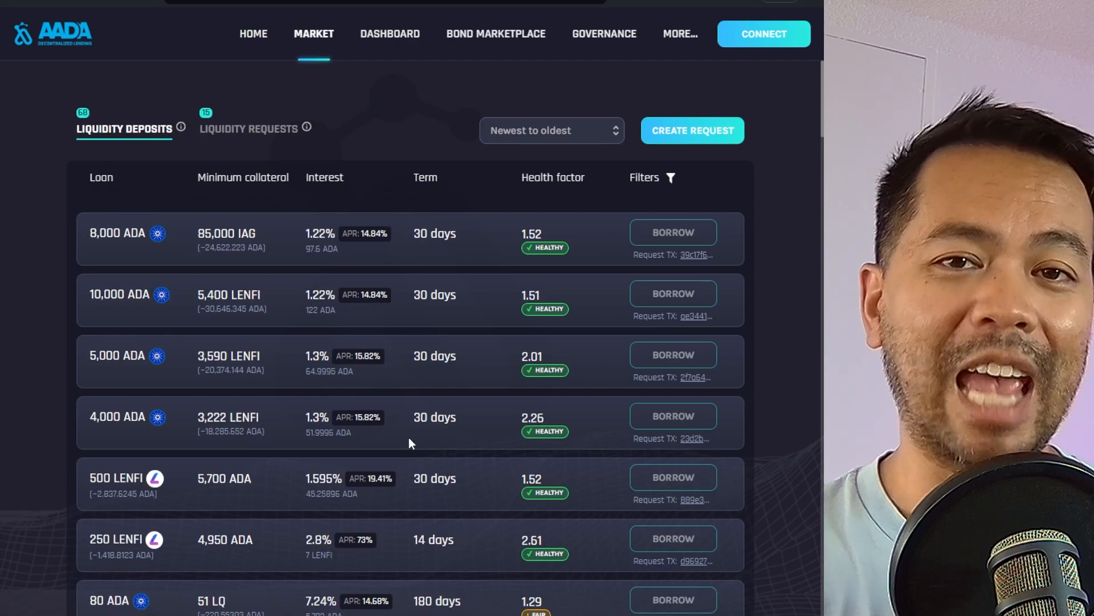
mouse_move(405, 279)
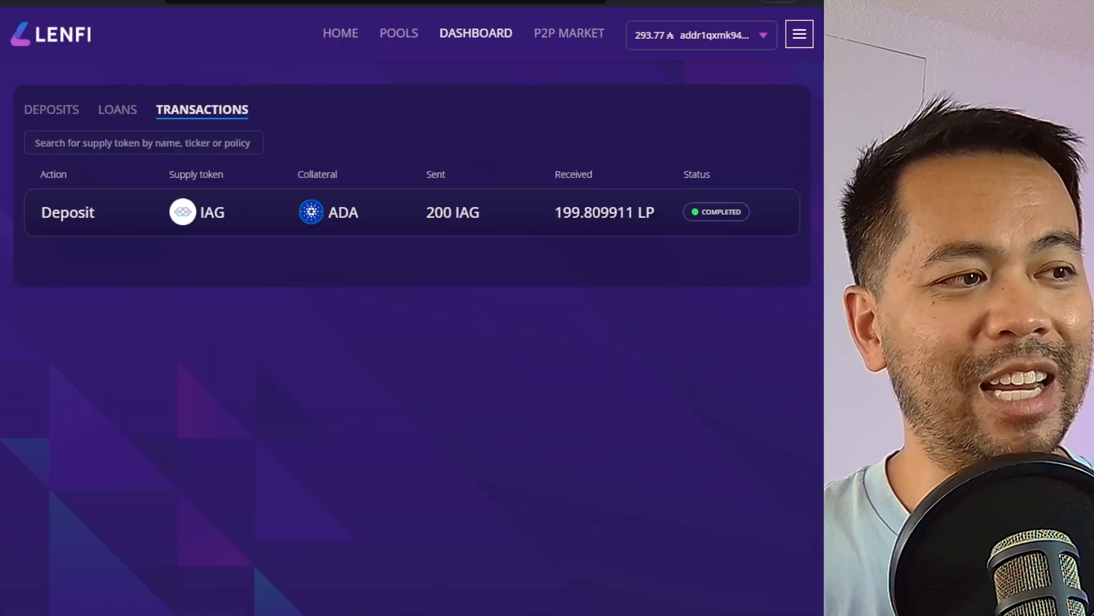
Show Lenfi's Pools list with supply tokens, collateral and APRs.
left_click(397, 33)
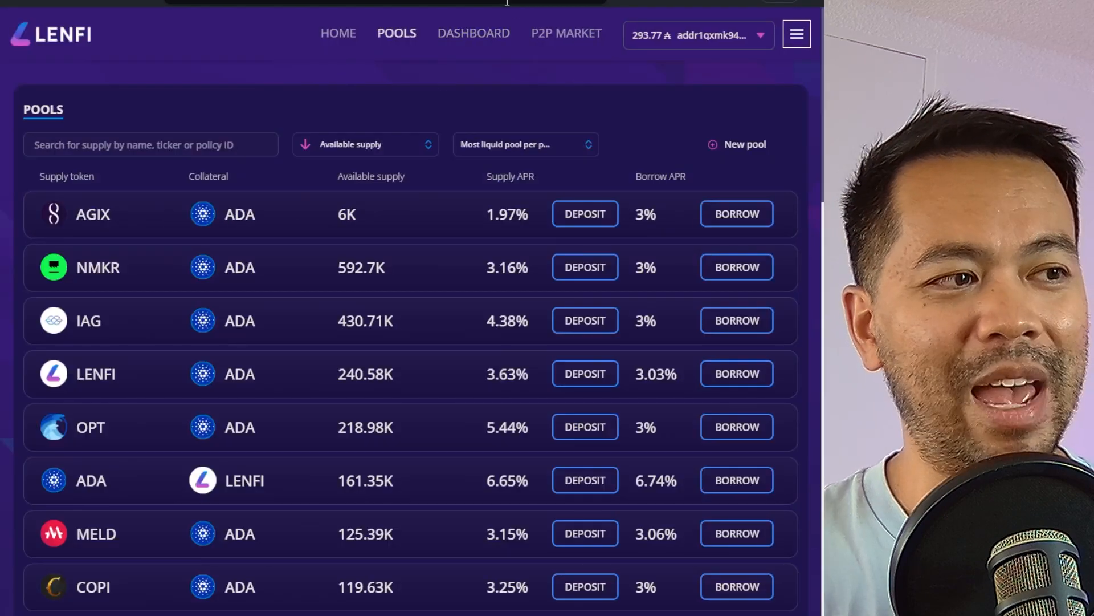
mouse_move(453, 283)
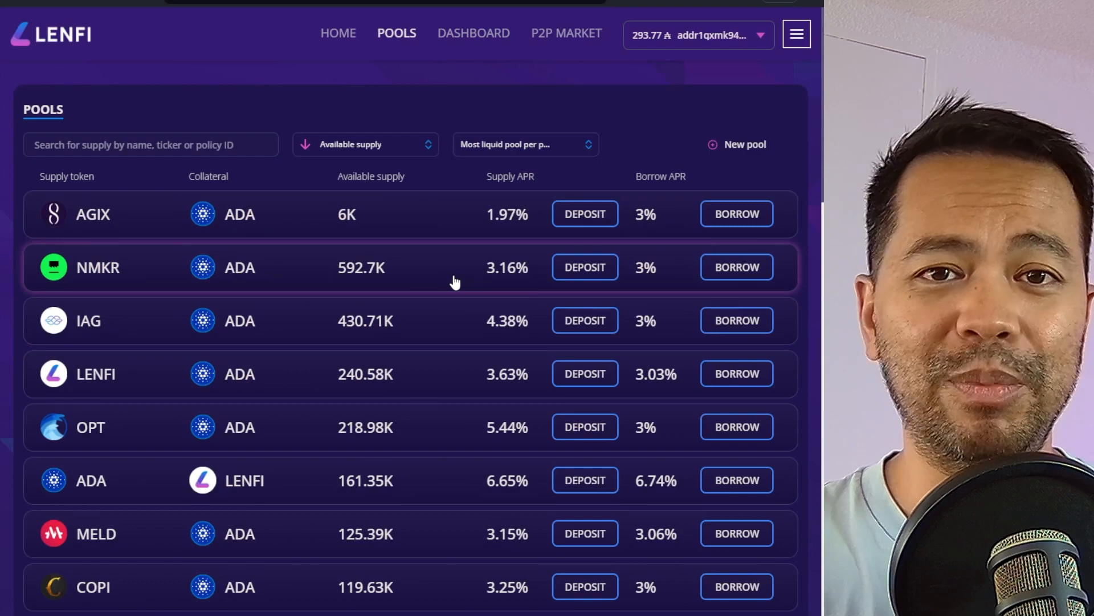
mouse_move(623, 236)
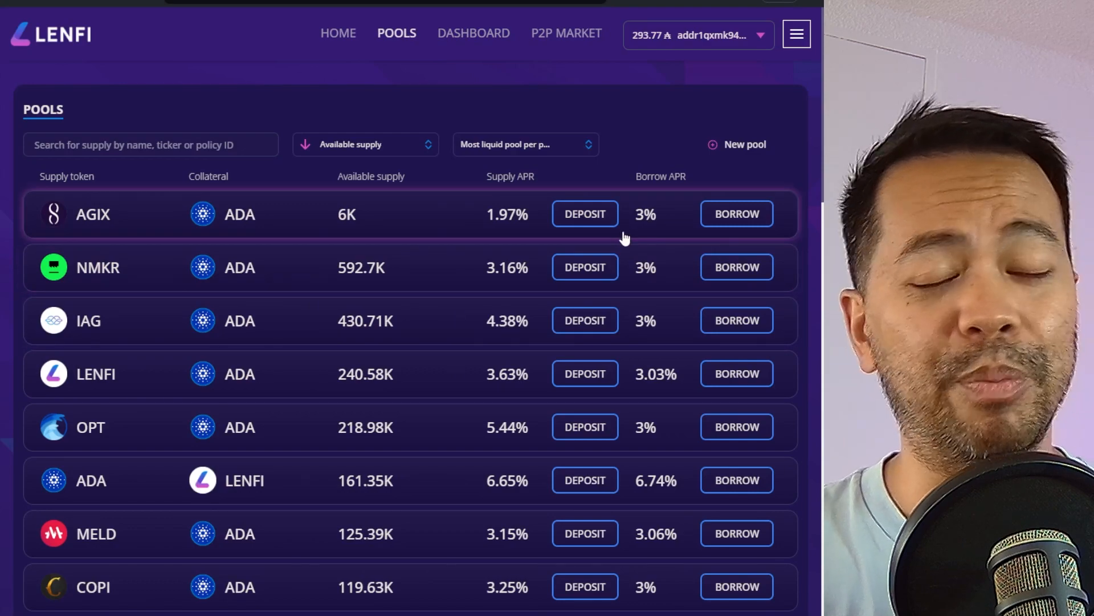
mouse_move(625, 249)
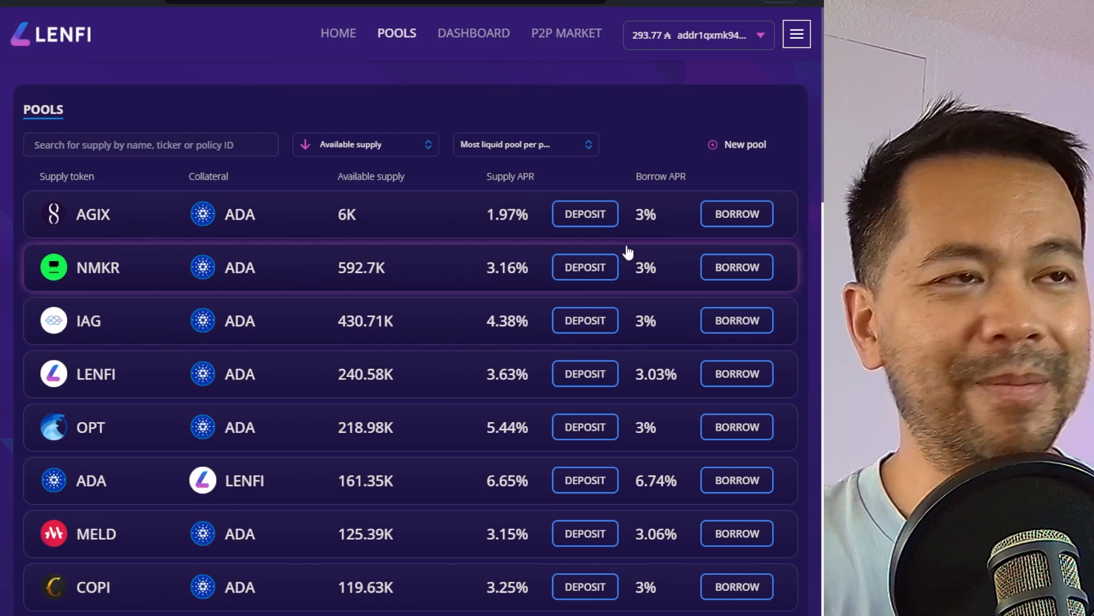